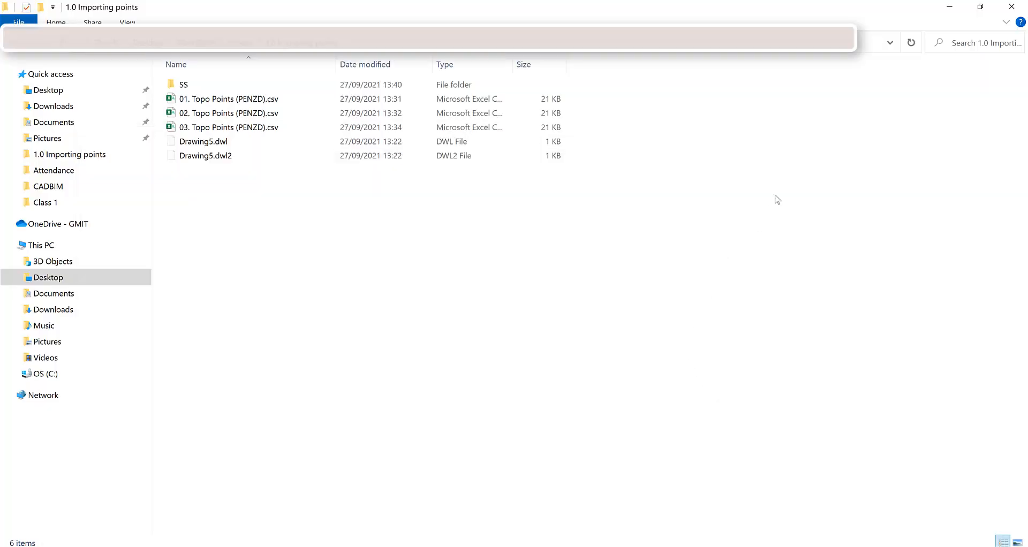
mouse_move(232, 142)
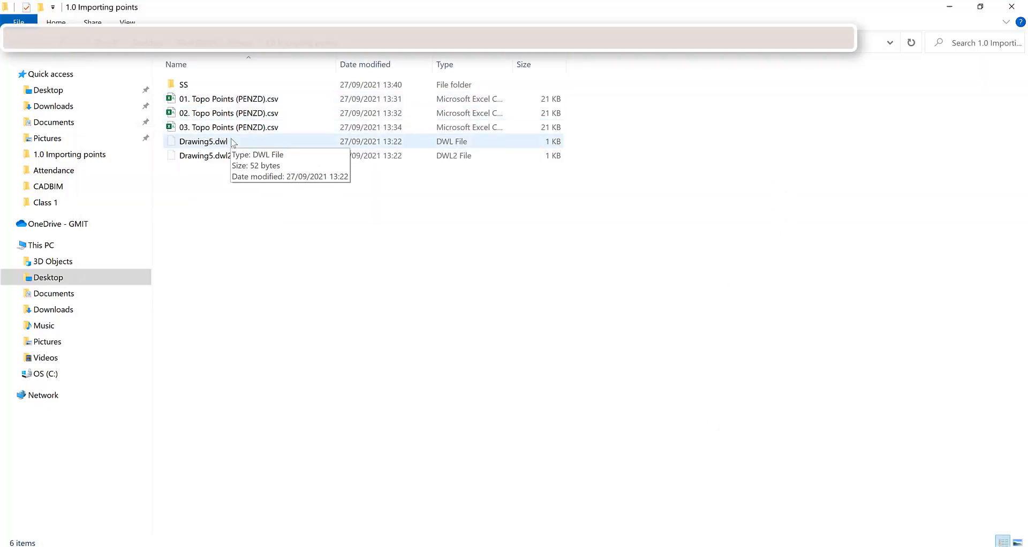
Open 01. Topo Points (PENZD).csv in Excel from the 1.0 Importing points folder
left_click(230, 127)
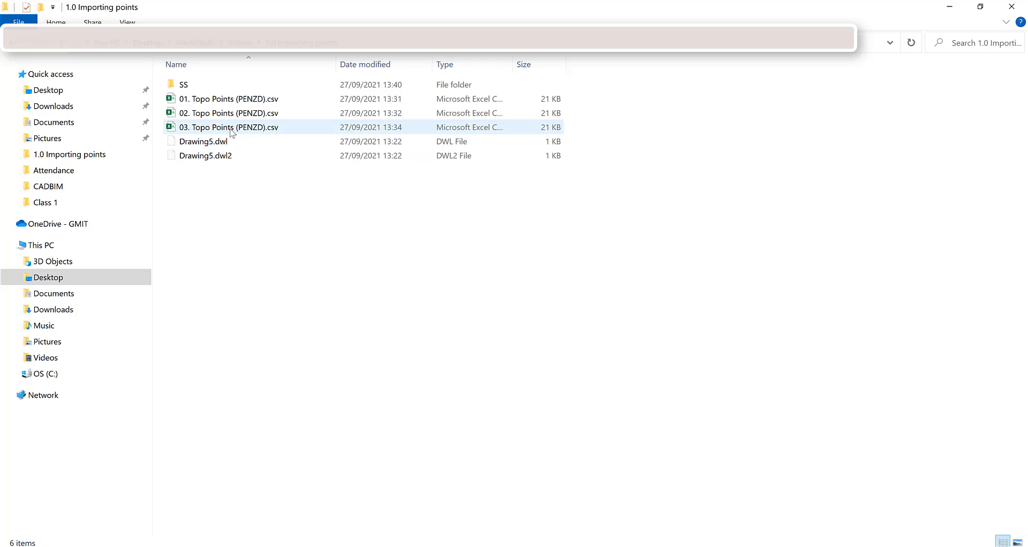
left_click(227, 98)
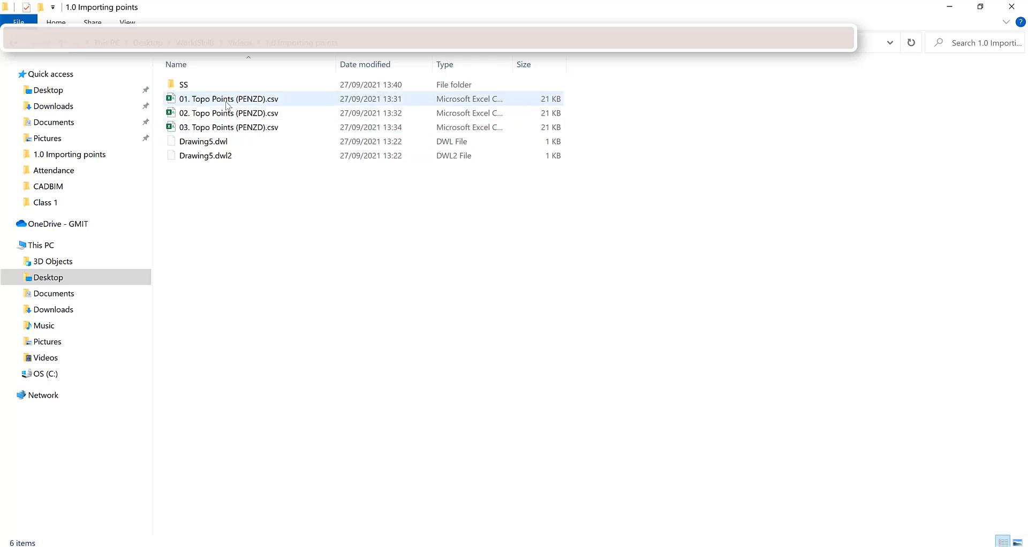
mouse_move(228, 102)
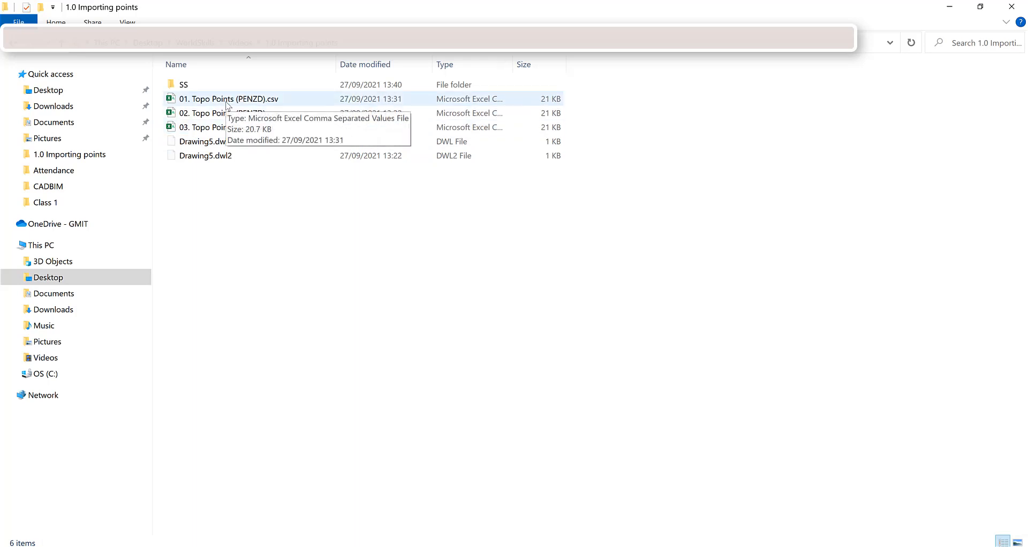
double_click(223, 98)
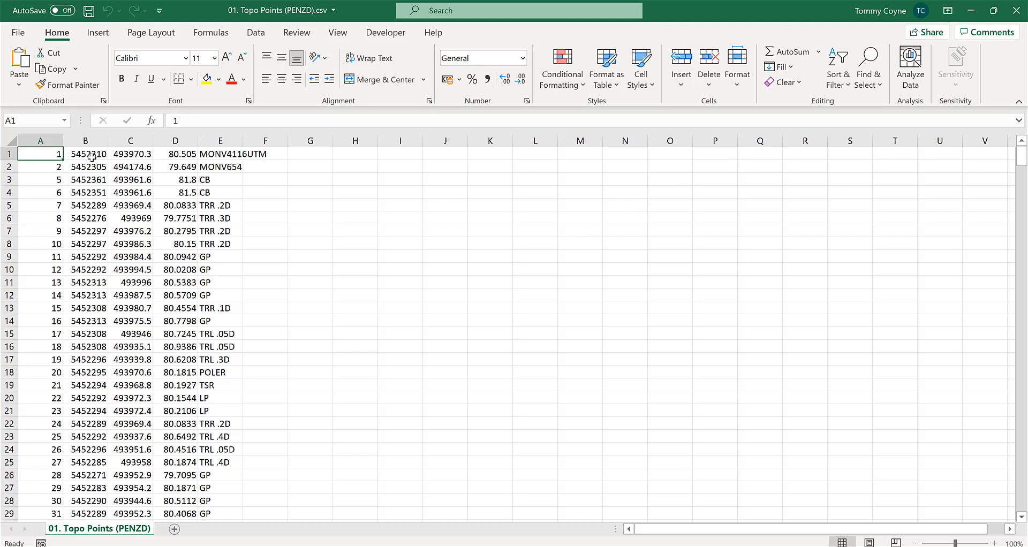
left_click(131, 154)
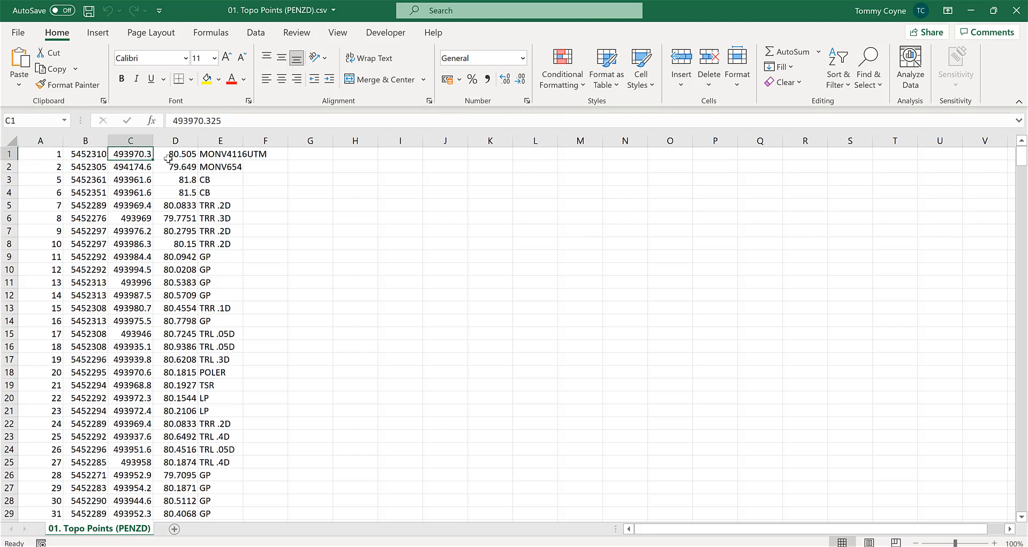
left_click(176, 154)
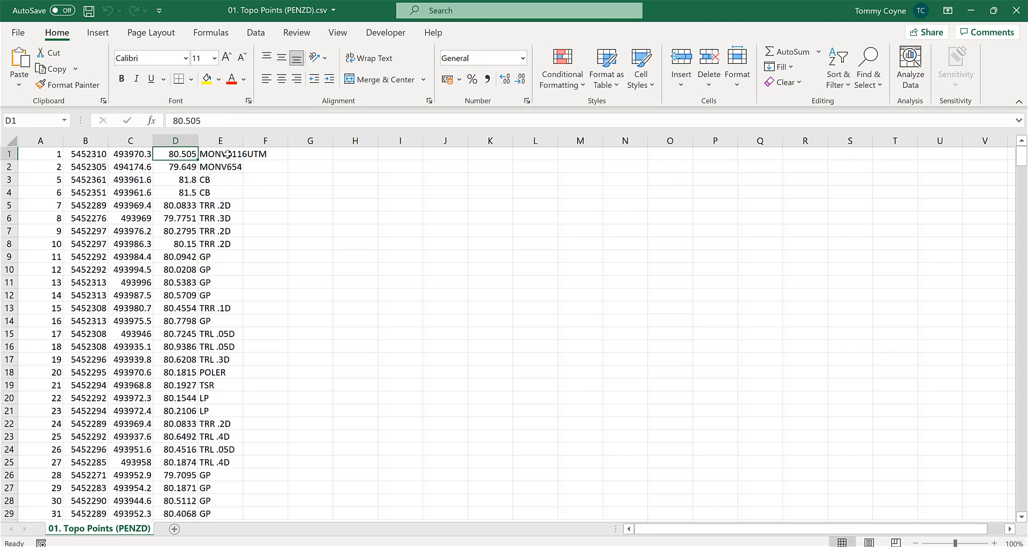
left_click(221, 153)
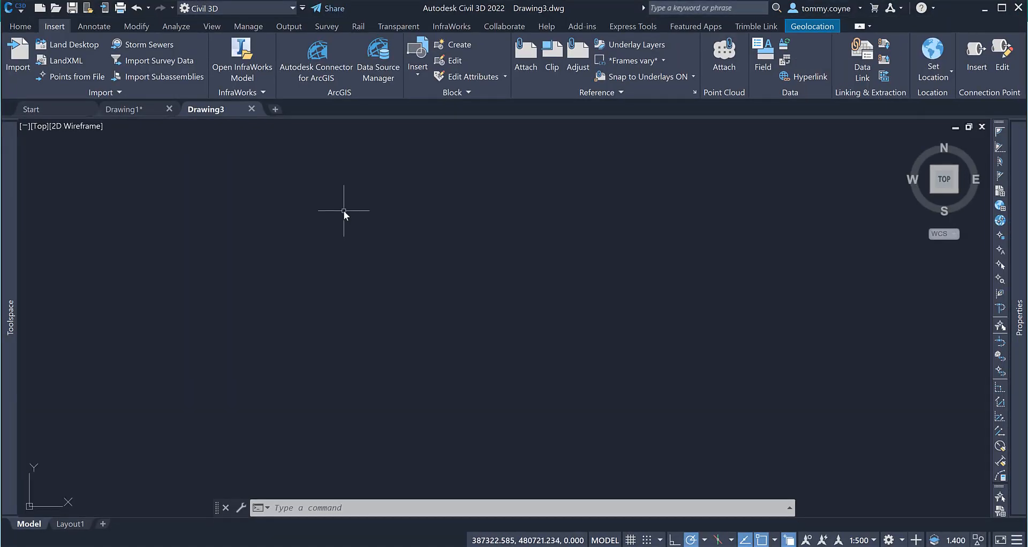
Activate Drawing3's empty model space in Civil 3D ready for the point import
left_click(344, 212)
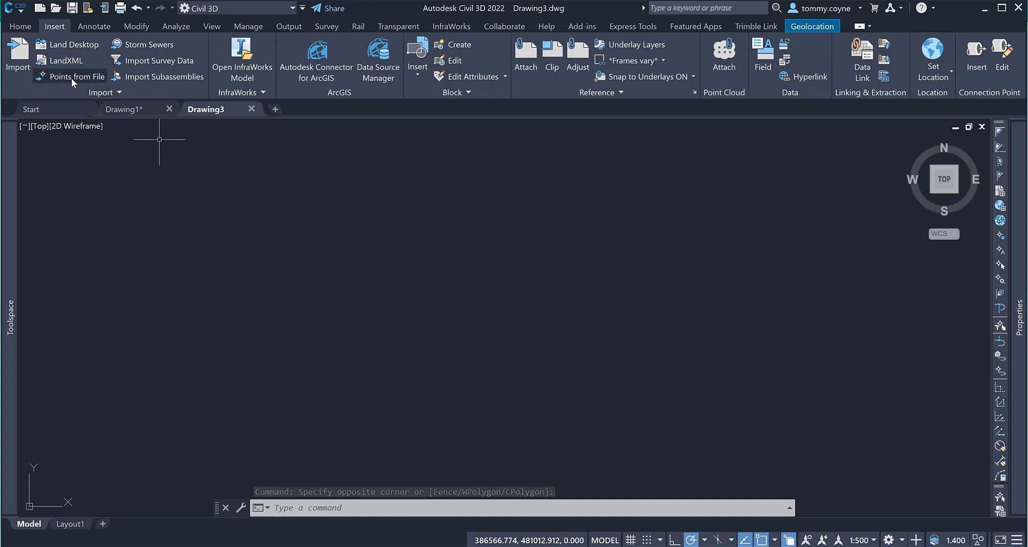
mouse_move(73, 83)
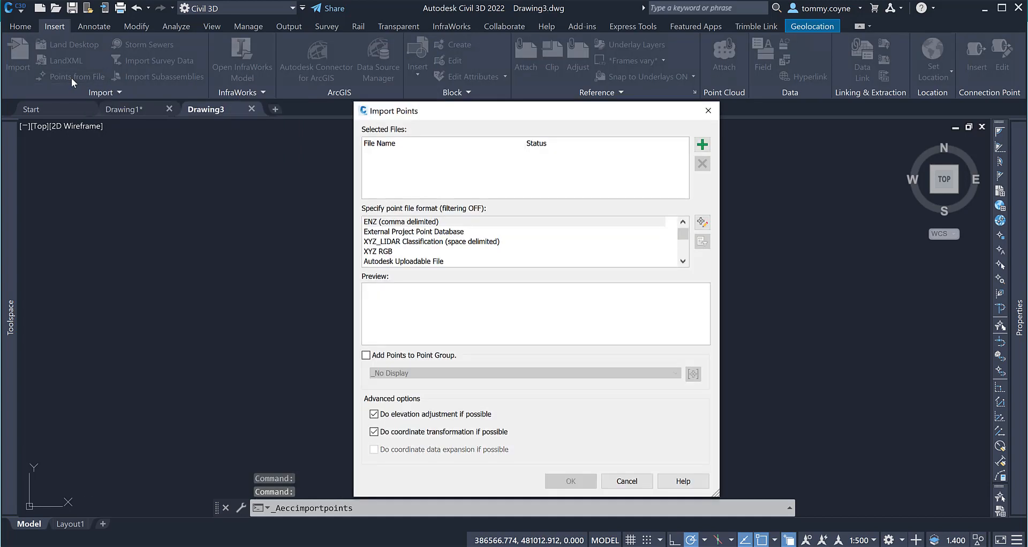
mouse_move(568, 108)
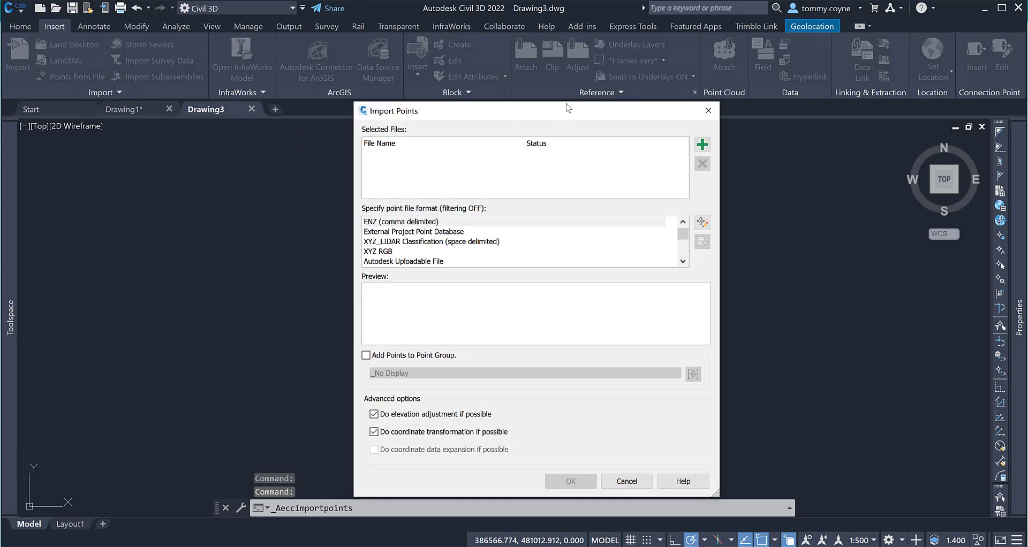
Add 01. Topo Points (PENZD).csv as a source file in the Import Points dialog
left_click_drag(568, 107, 473, 89)
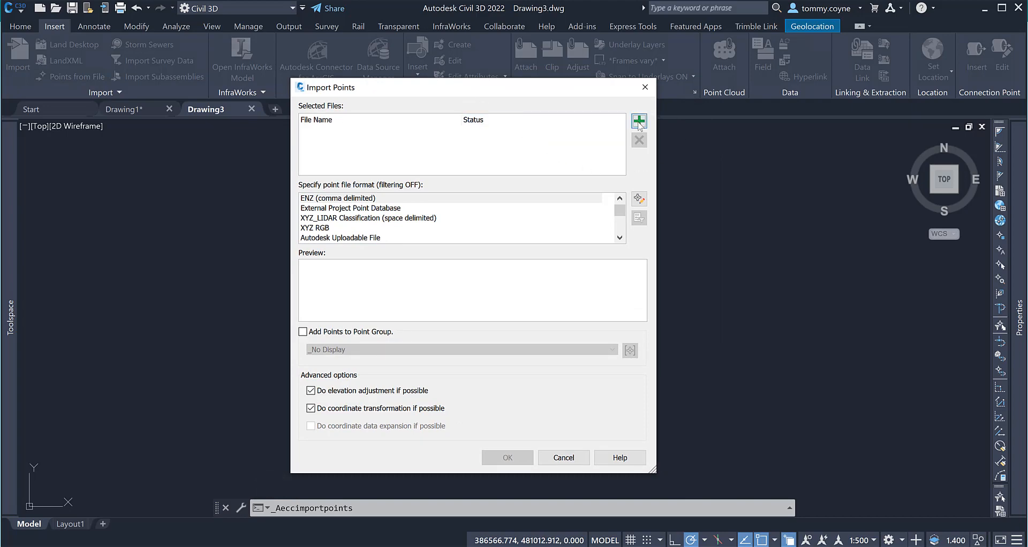
left_click(638, 120)
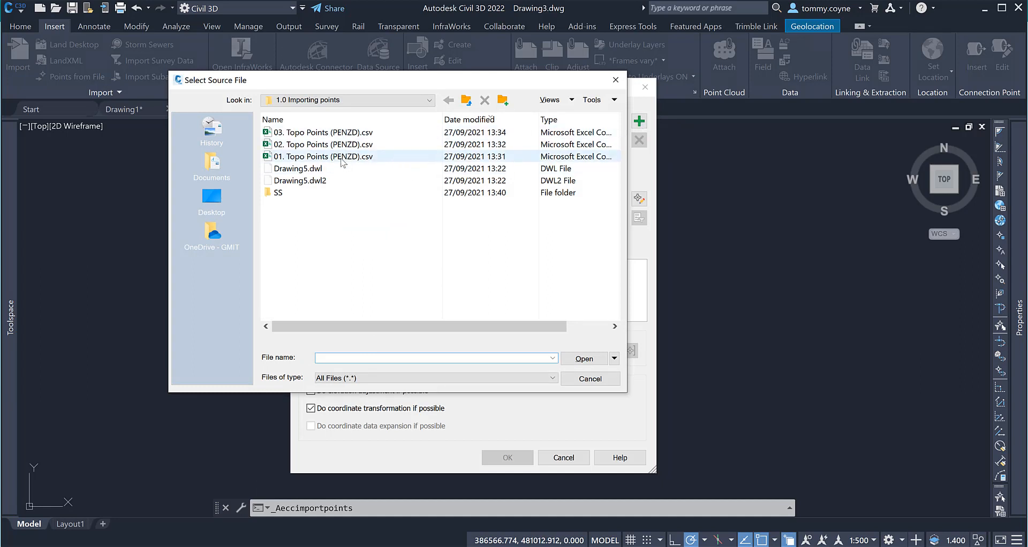
left_click(322, 156)
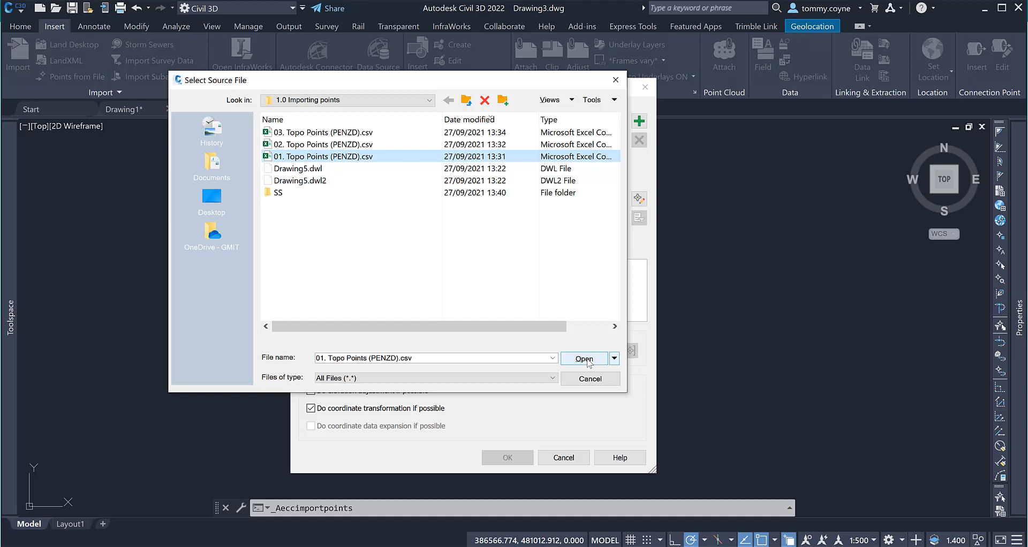
left_click(584, 359)
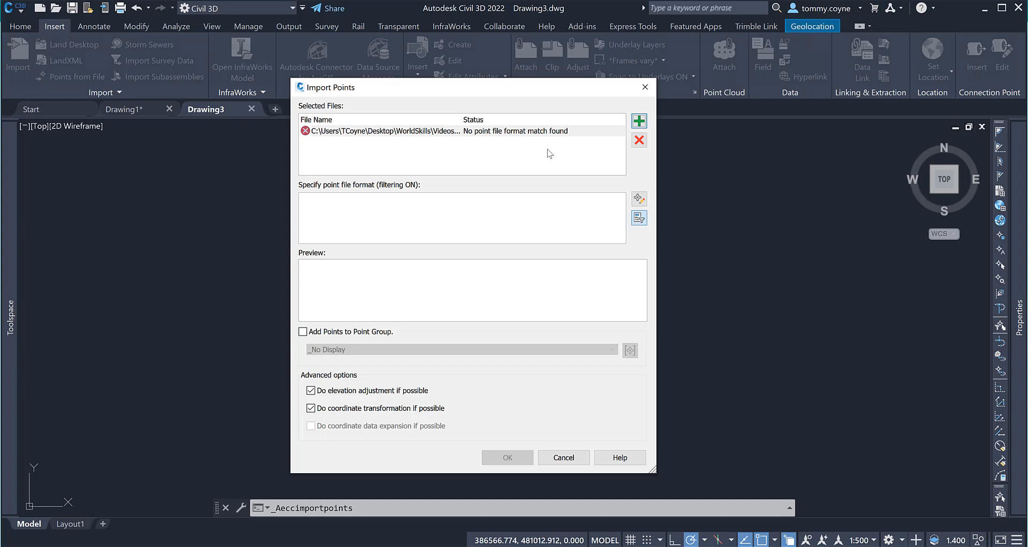
mouse_move(600, 189)
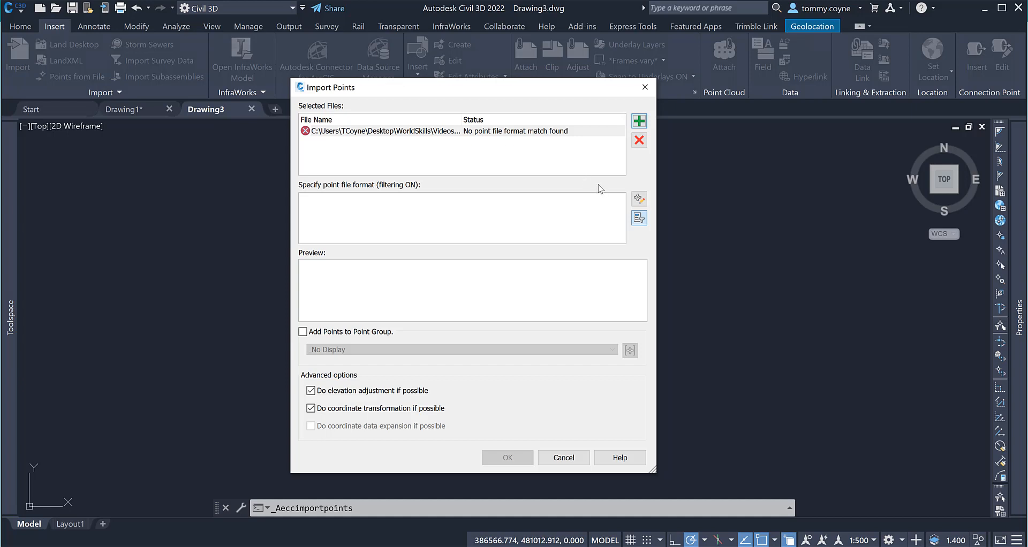
mouse_move(603, 190)
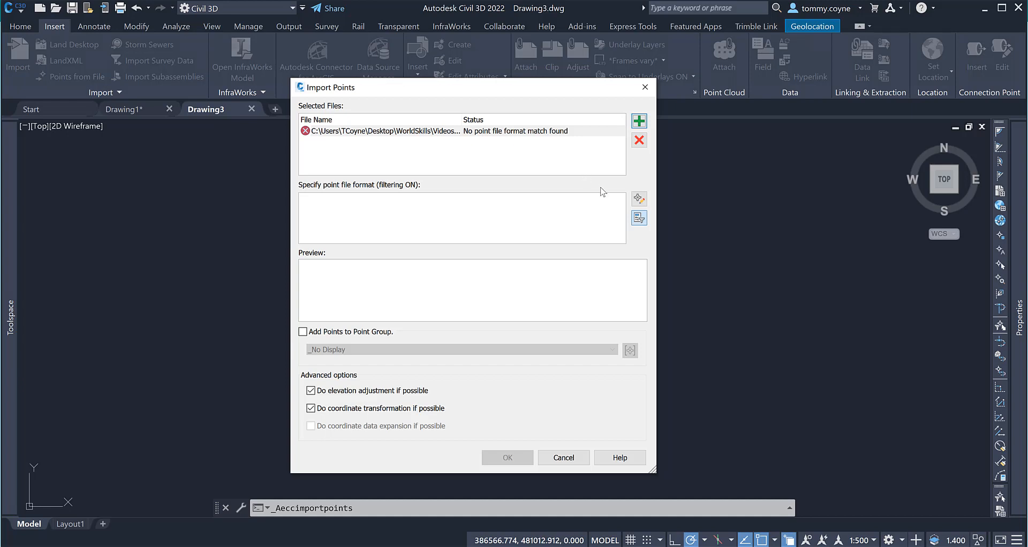
mouse_move(645, 526)
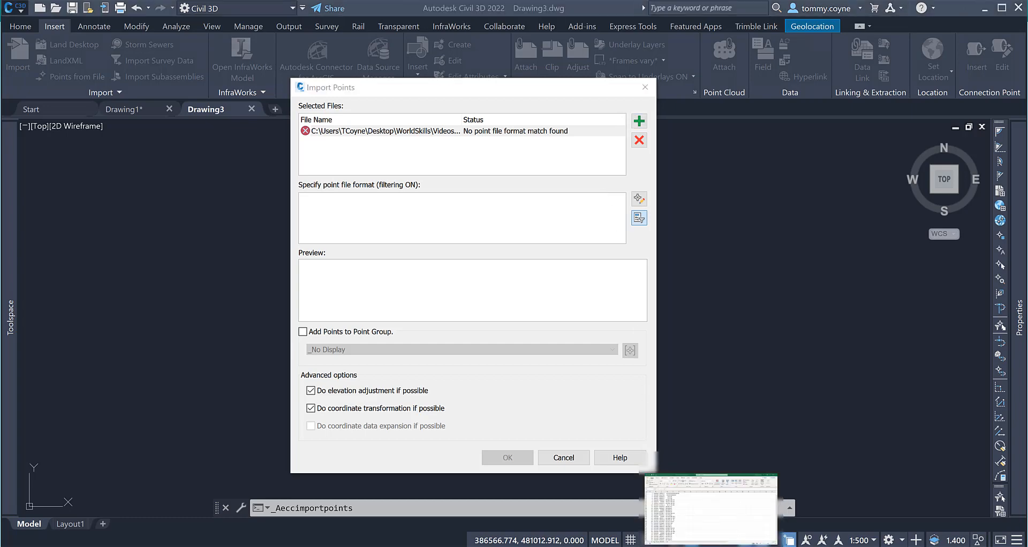
Remove the CSV entry flagged with no matching point file format from the import list
left_click(717, 509)
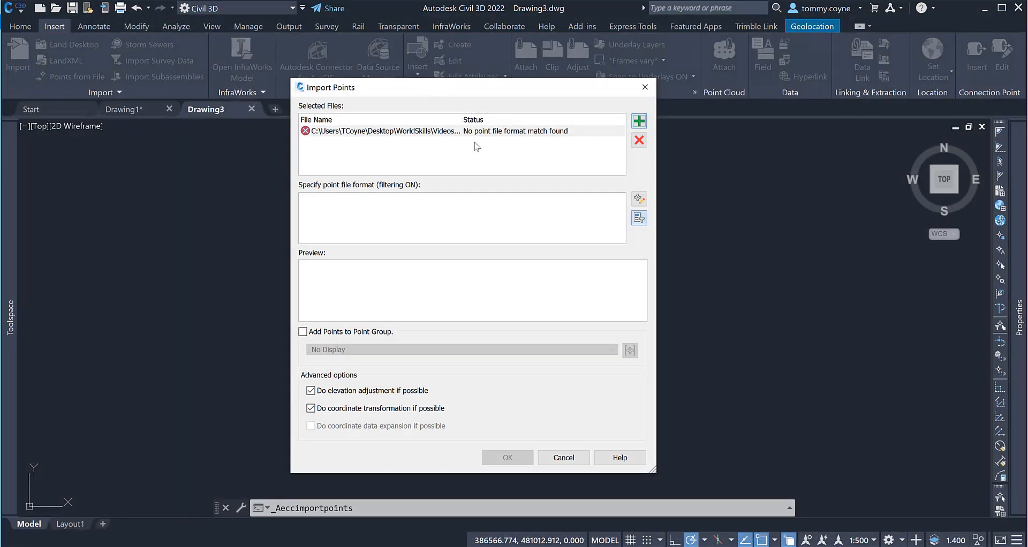
left_click(413, 130)
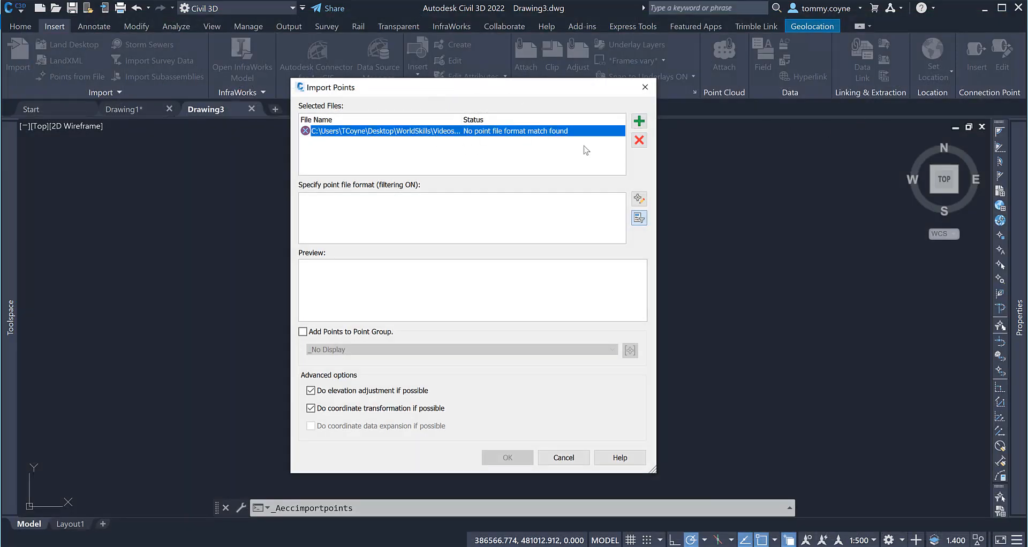
left_click(638, 140)
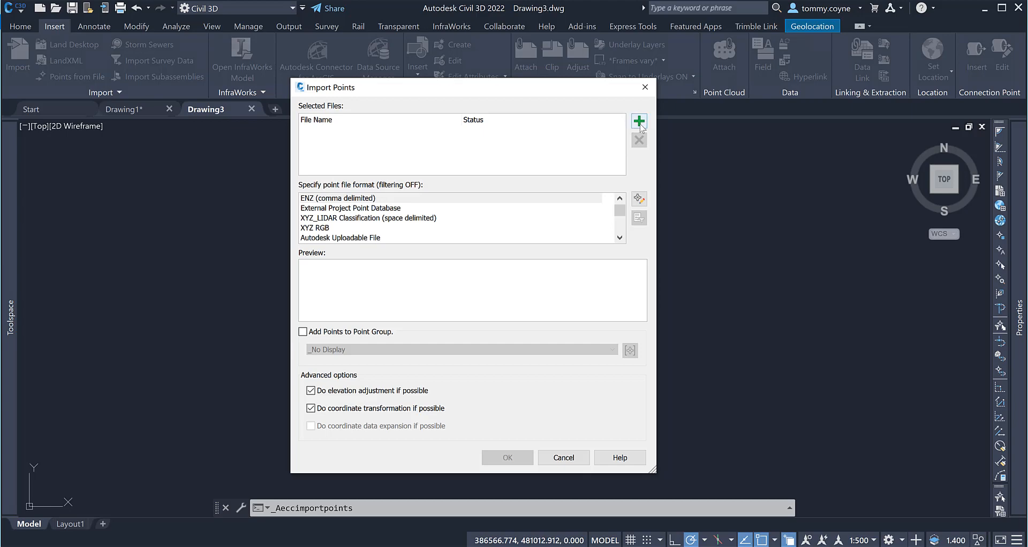
Add 01. Topo Points (PENZD).csv to the import list again
left_click(638, 121)
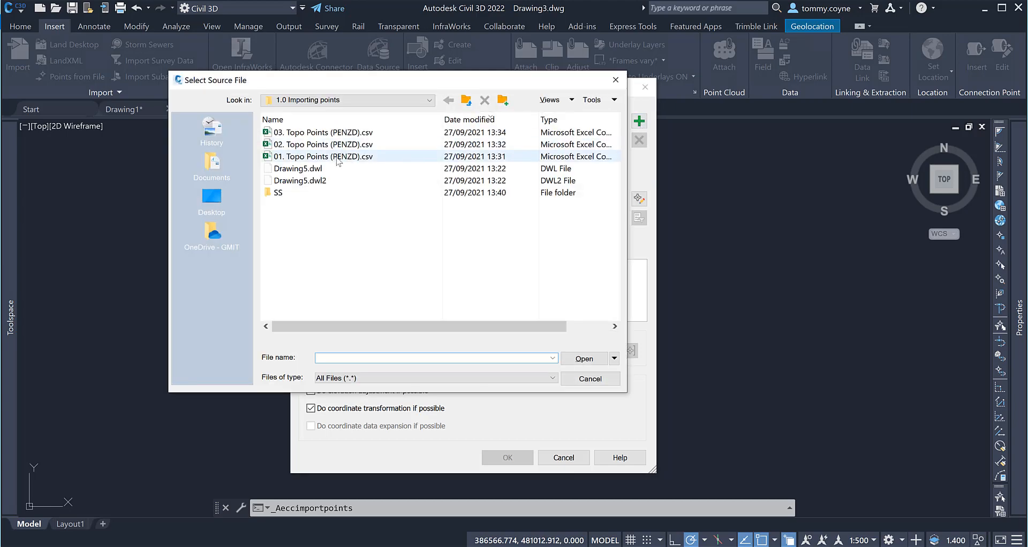
left_click(323, 157)
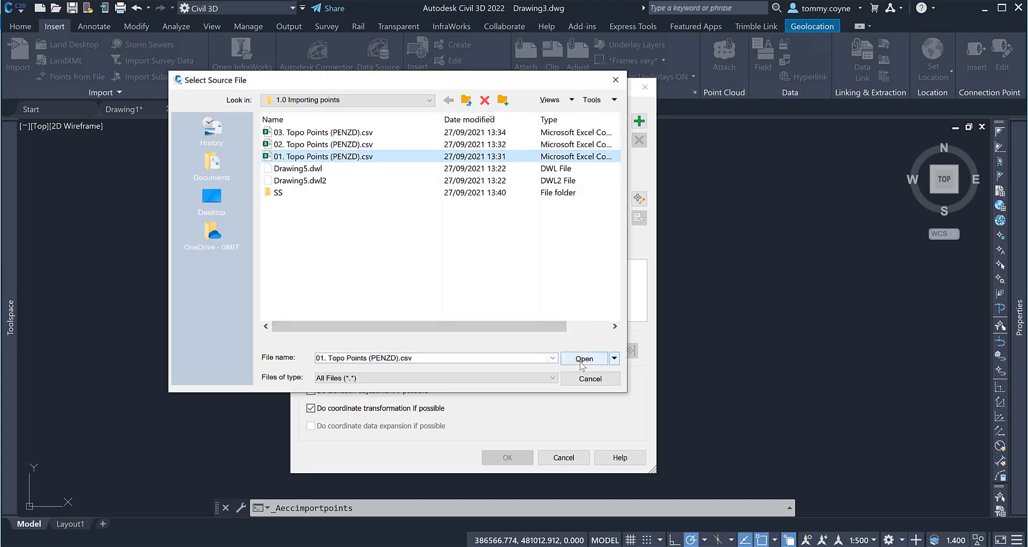
left_click(584, 359)
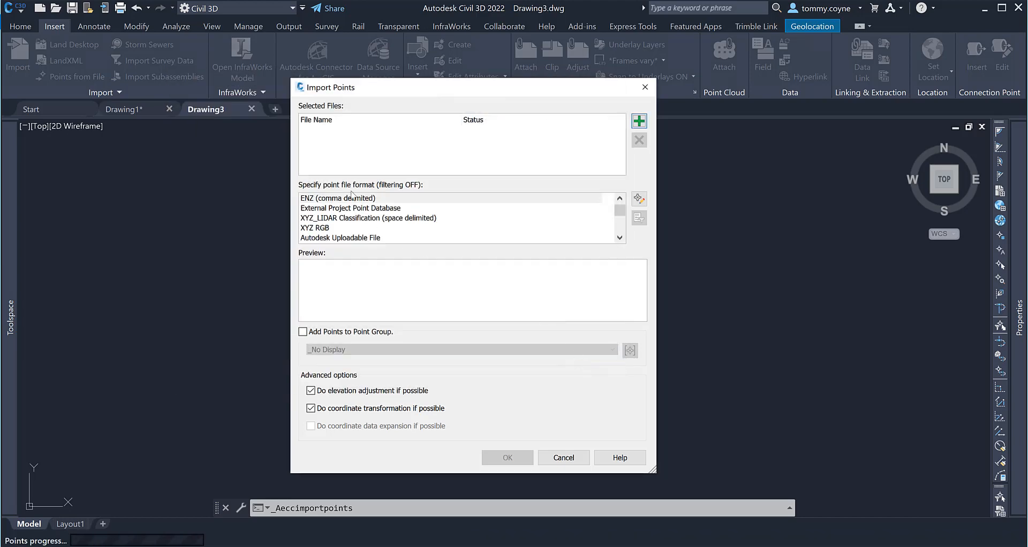
Assign the PENZD (comma delimited) format to the file and import its points into Drawing3
left_click(638, 119)
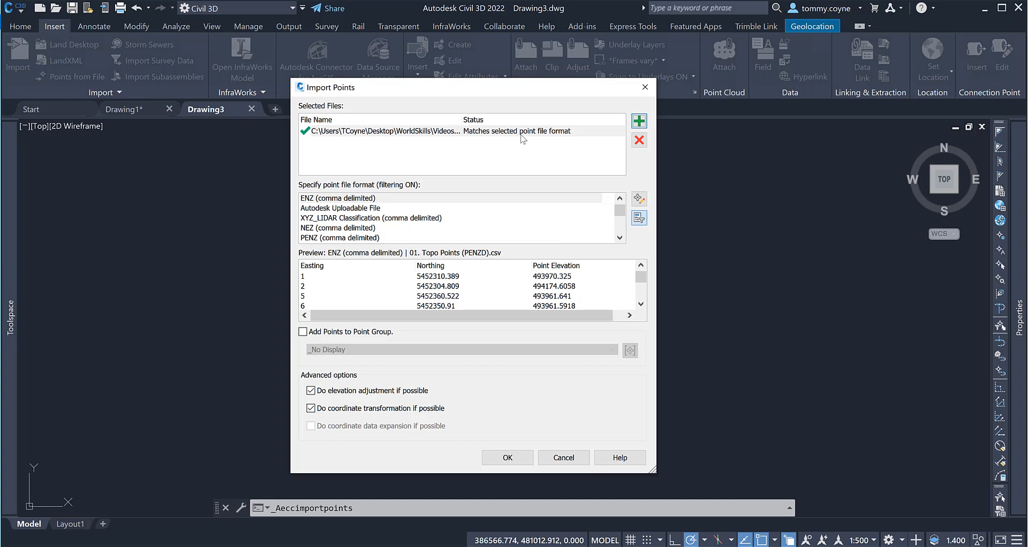
mouse_move(492, 172)
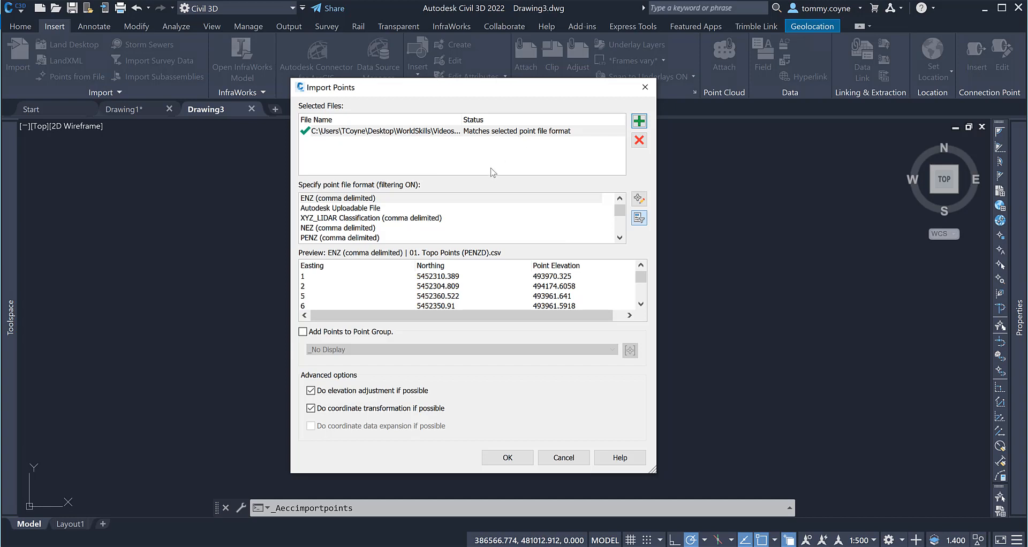
mouse_move(309, 191)
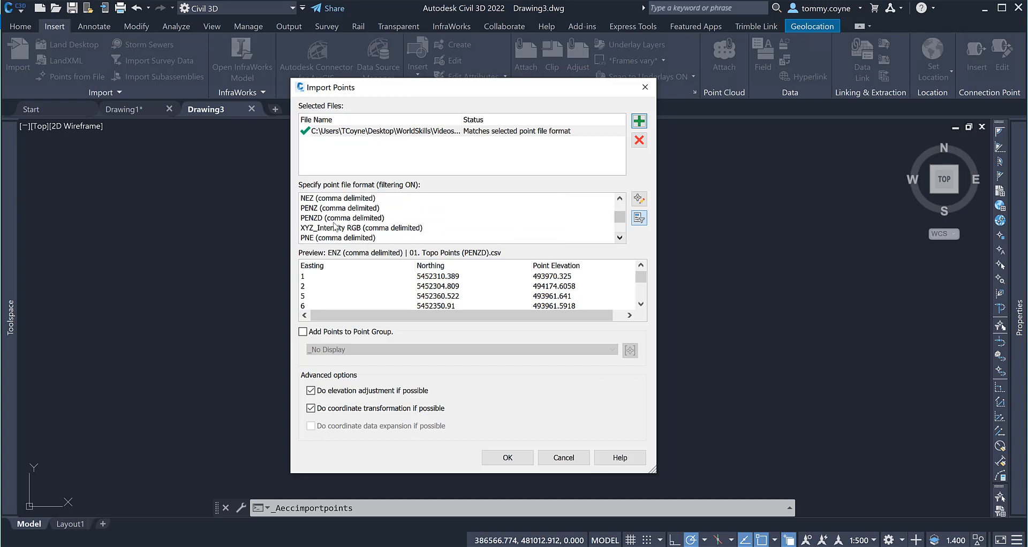
left_click(343, 218)
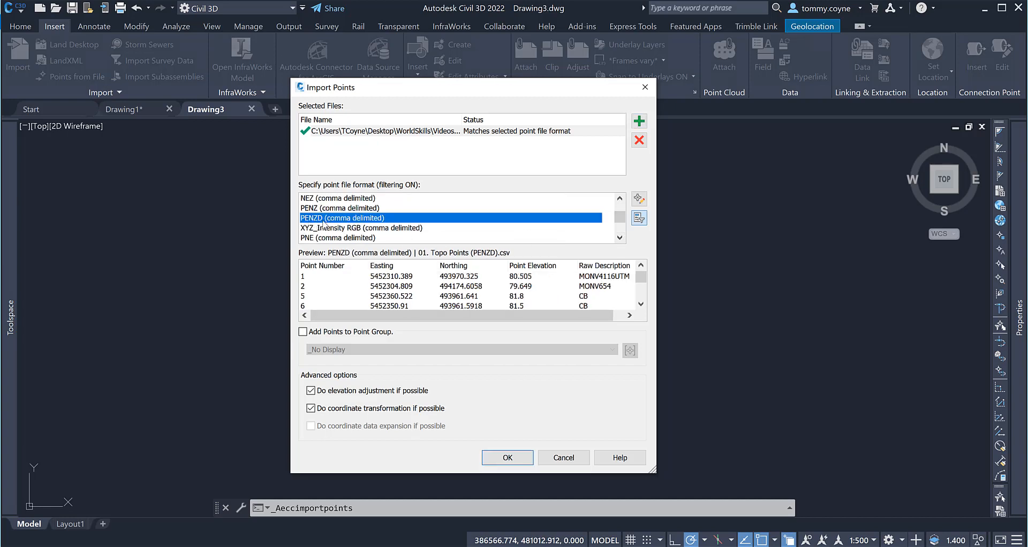
mouse_move(404, 224)
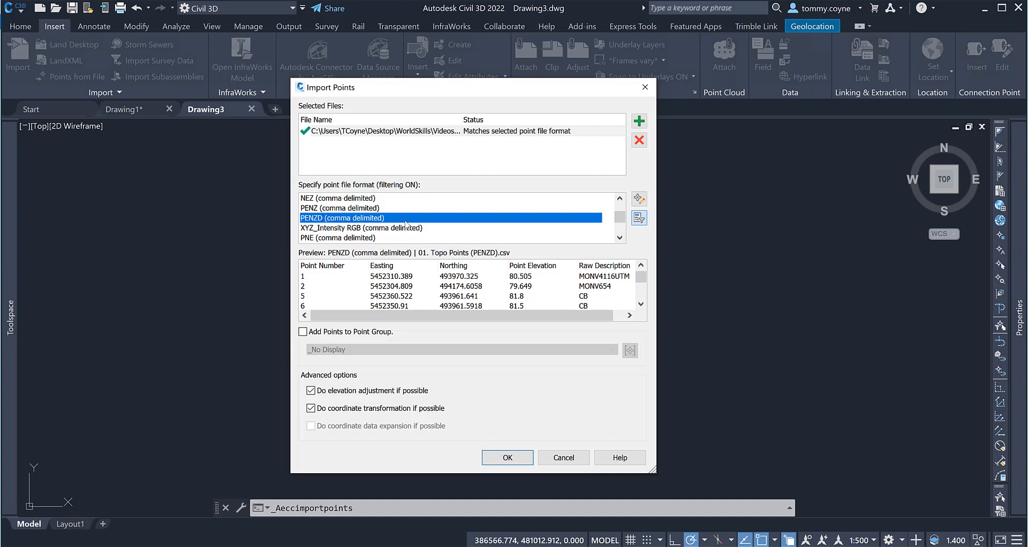
mouse_move(307, 224)
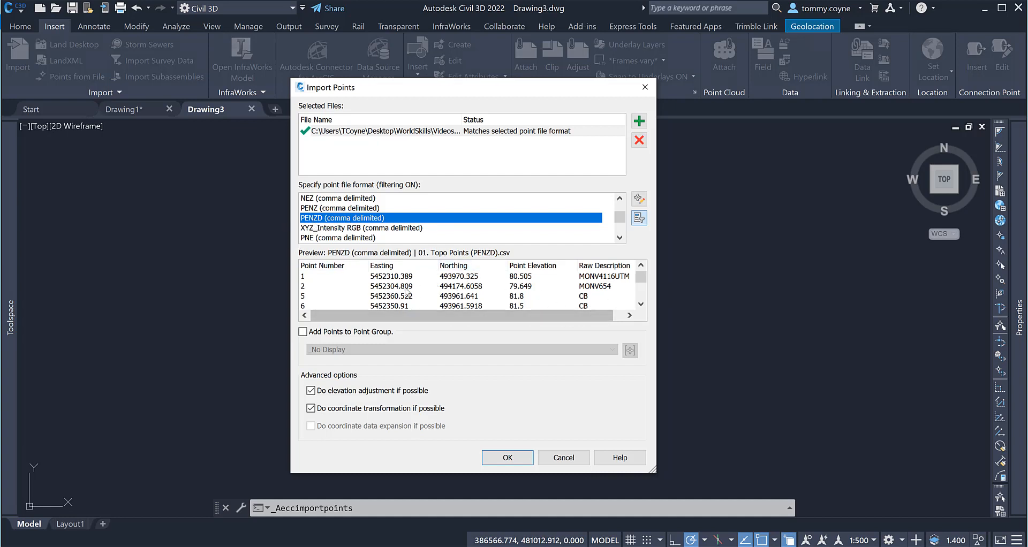
mouse_move(563, 277)
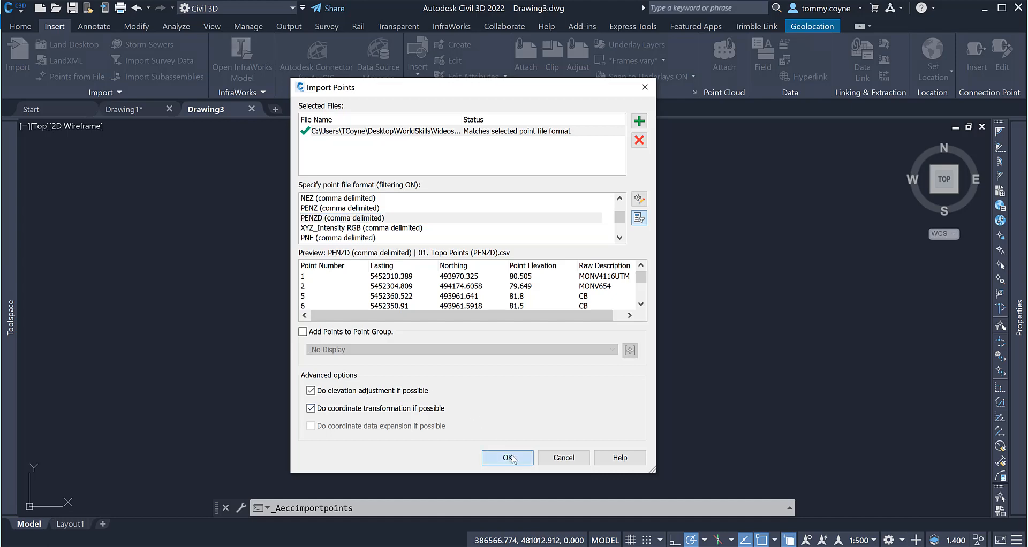
left_click(507, 457)
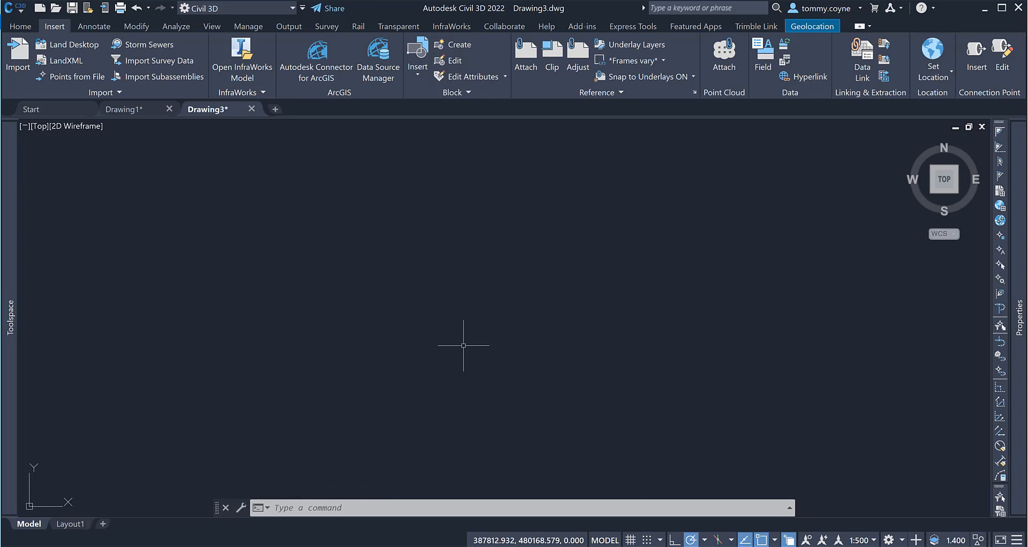
Zoom to extents (Z, E) so all imported topo points show in Drawing3
type("z")
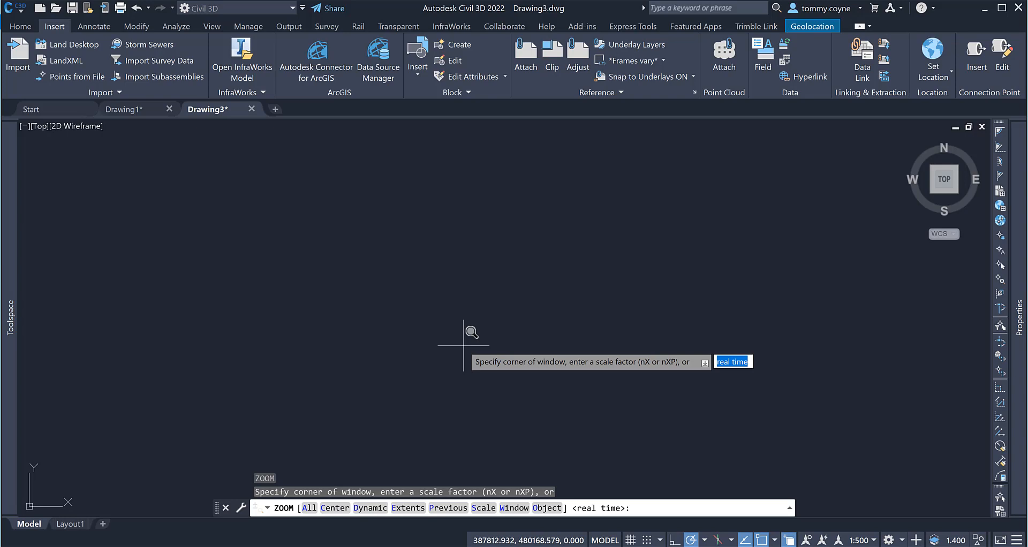
type("e")
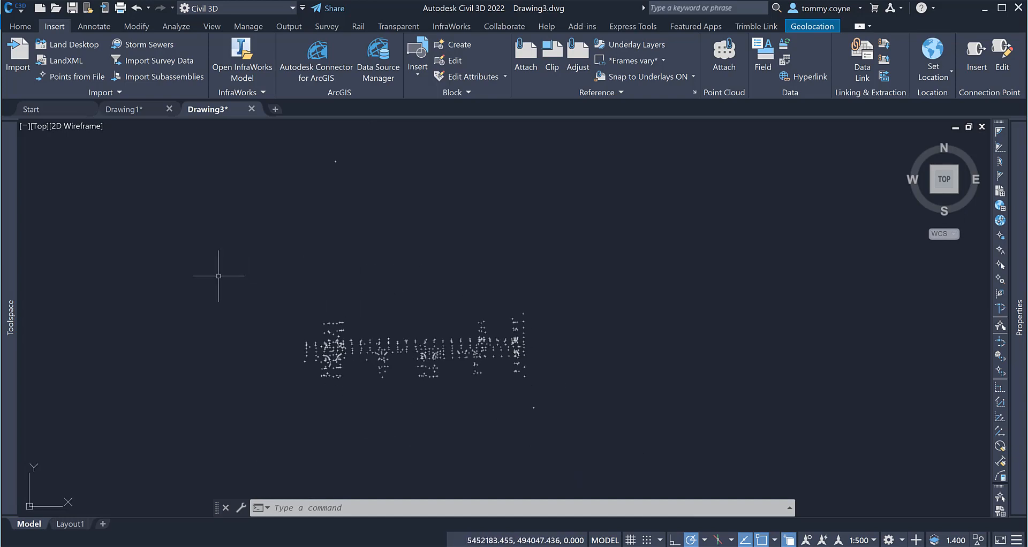
mouse_move(7, 233)
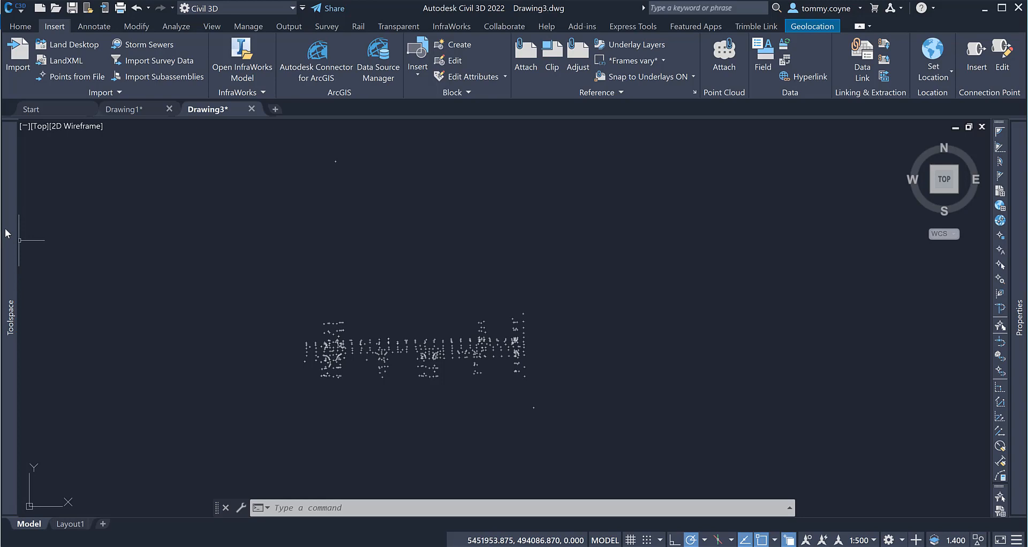
left_click(8, 322)
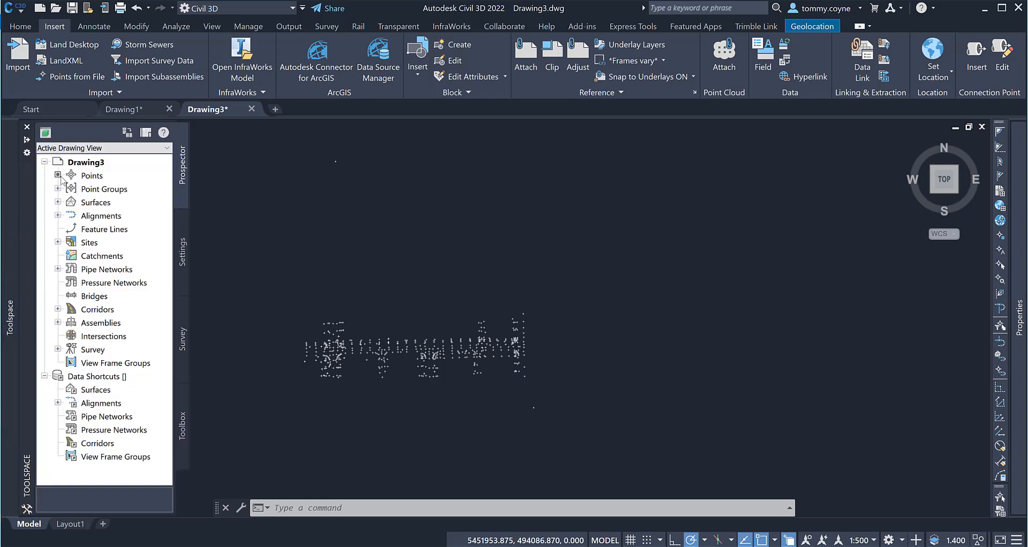
left_click(92, 174)
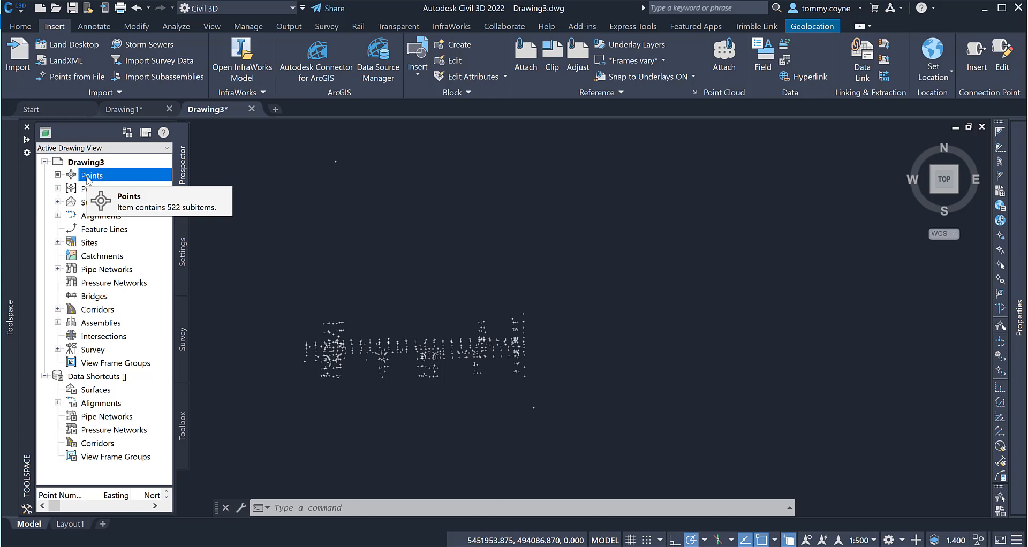
mouse_move(533, 277)
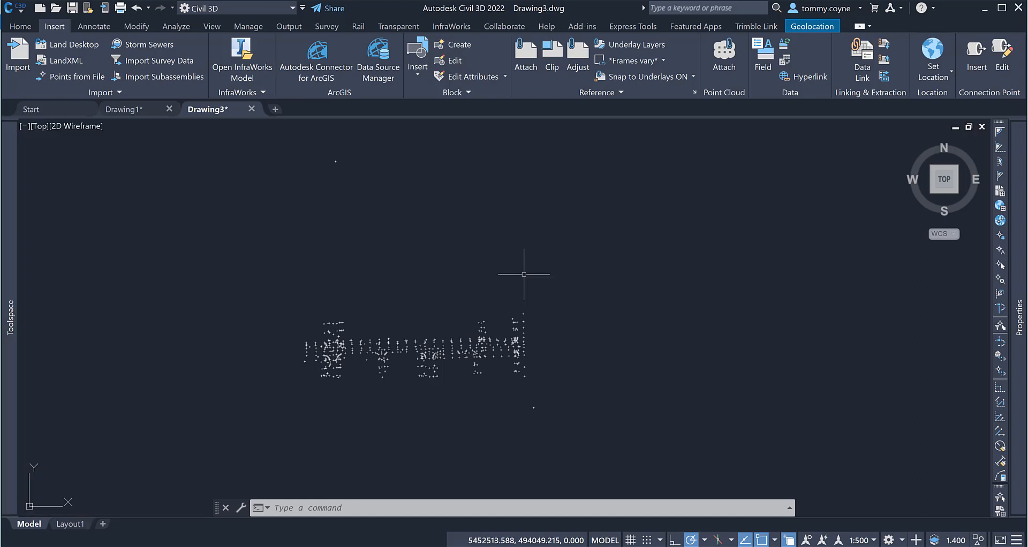
mouse_move(514, 259)
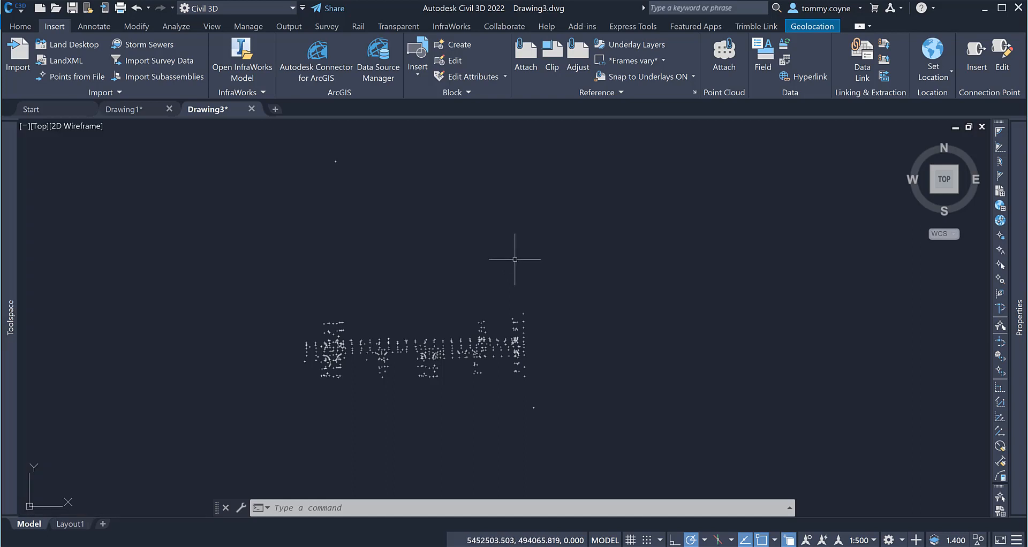
mouse_move(493, 247)
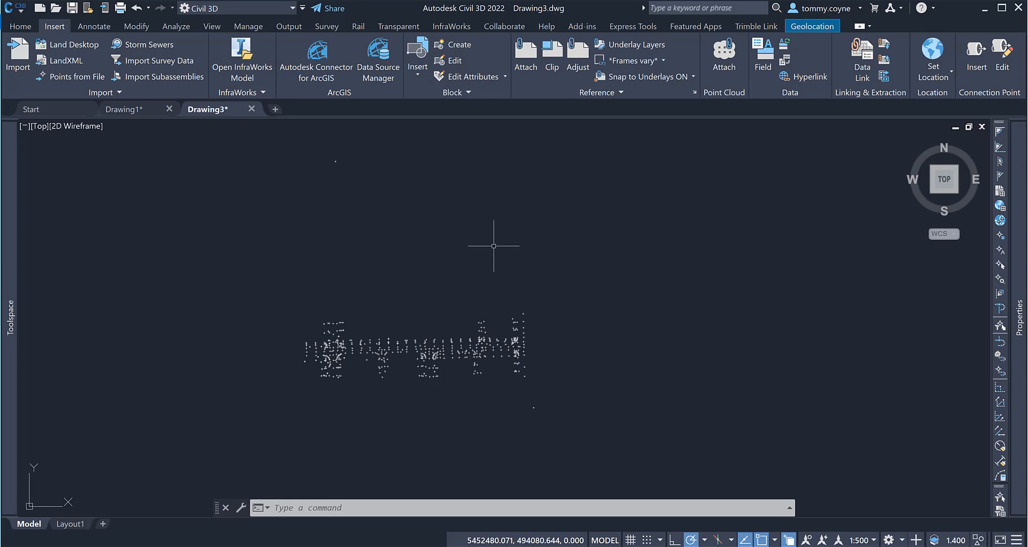
mouse_move(483, 243)
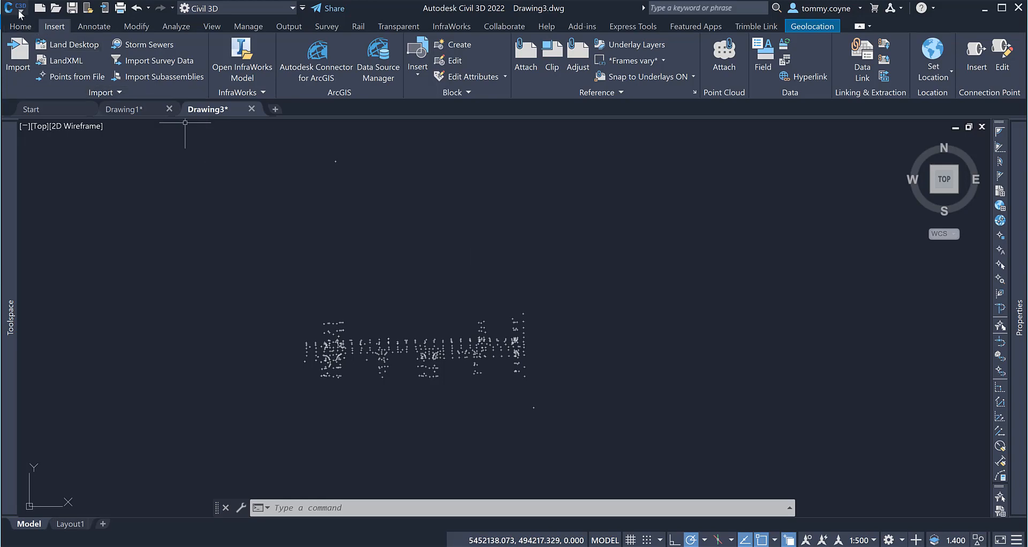
Create a new drawing from the _Autodesk Civil 3D 2022 UKIE.dwt template
left_click(17, 7)
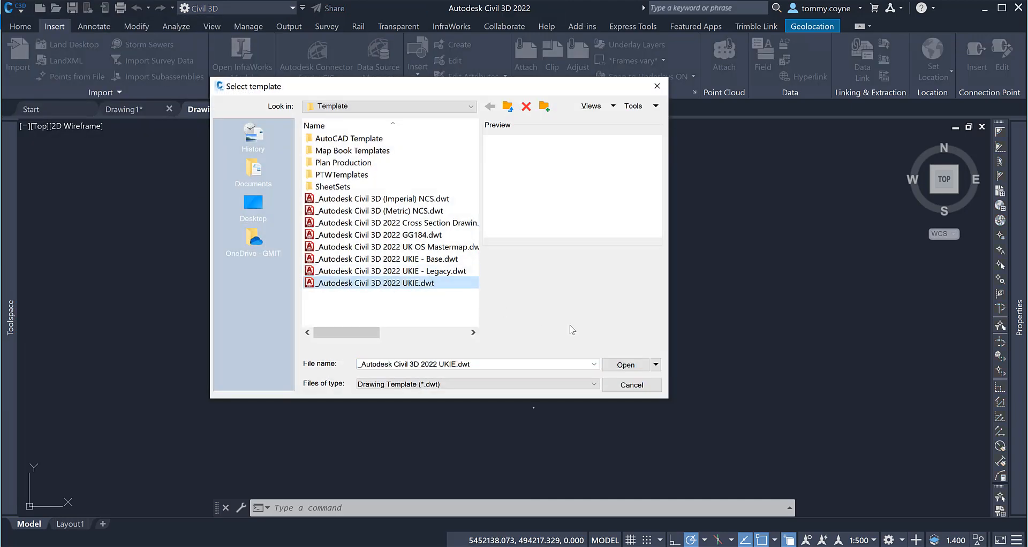
left_click(626, 364)
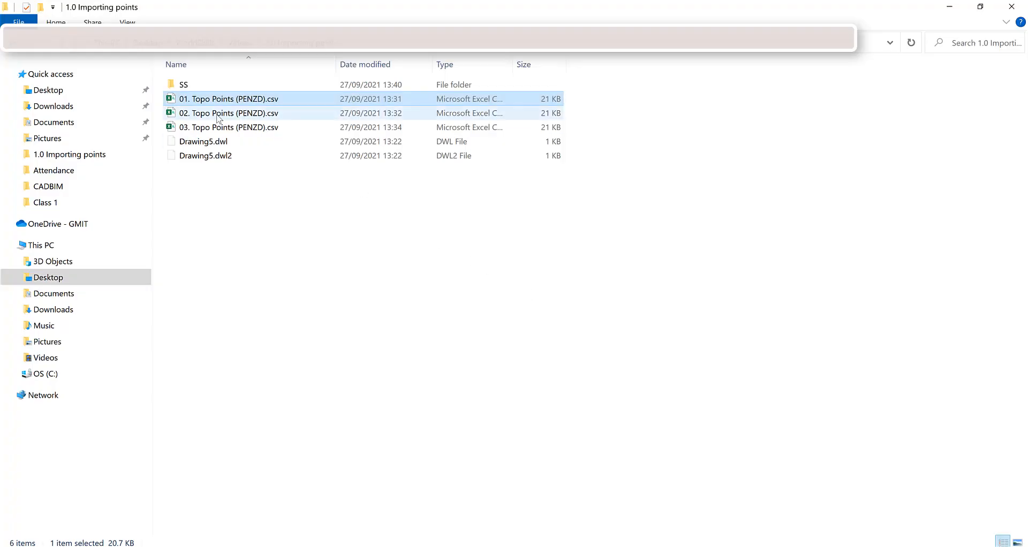
mouse_move(219, 118)
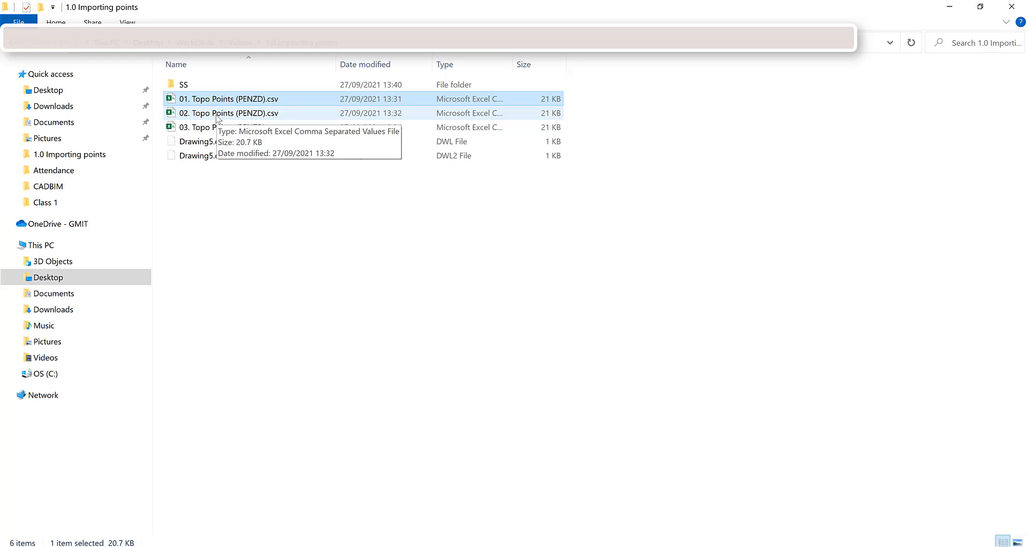
Open 02. Topo Points (PENZD).csv in Excel to inspect its blank row 11
left_click(220, 113)
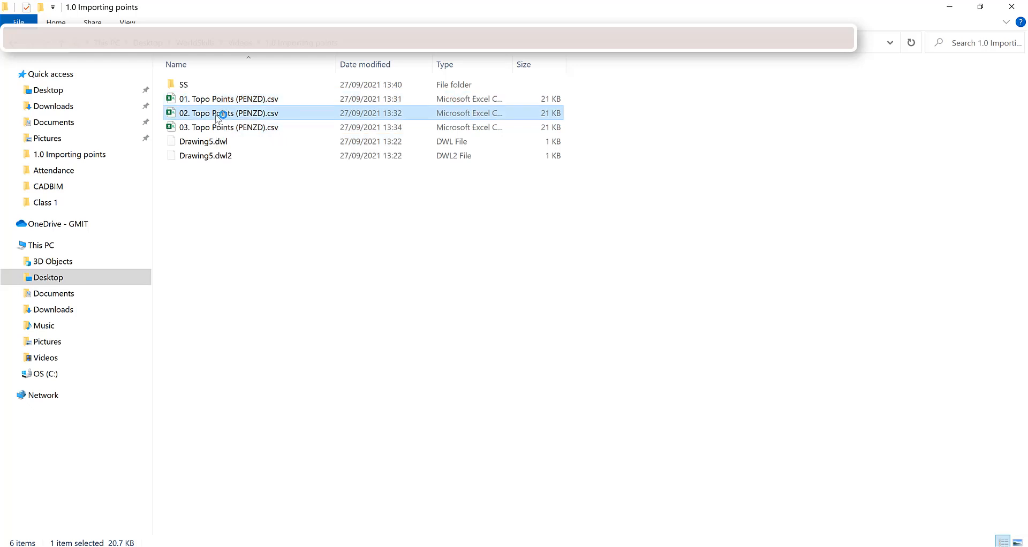
double_click(222, 113)
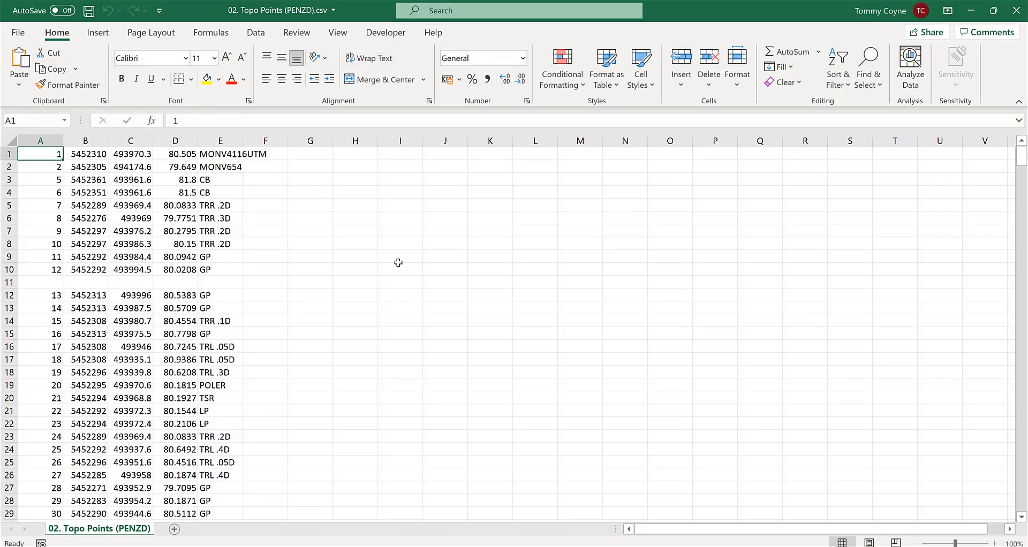
mouse_move(135, 284)
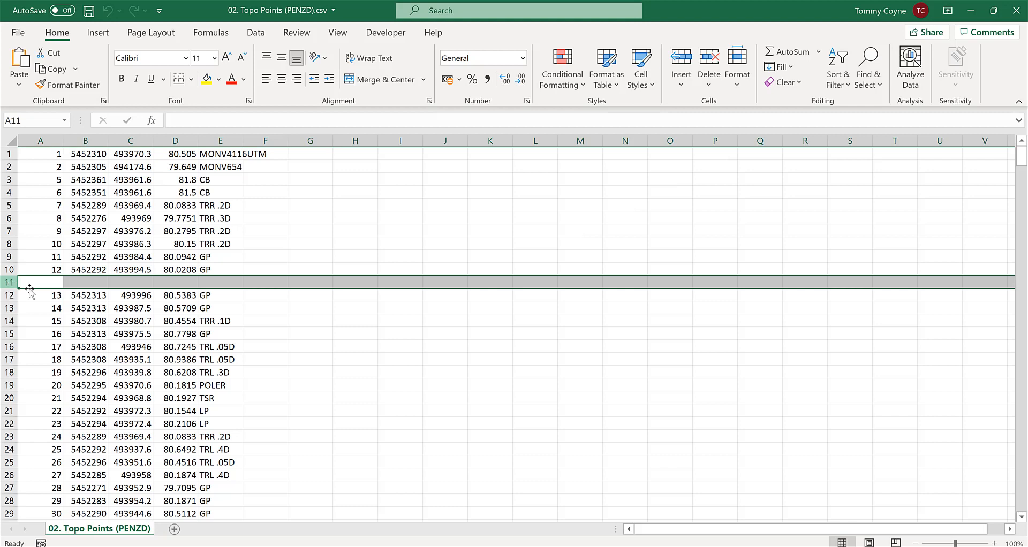
mouse_move(295, 250)
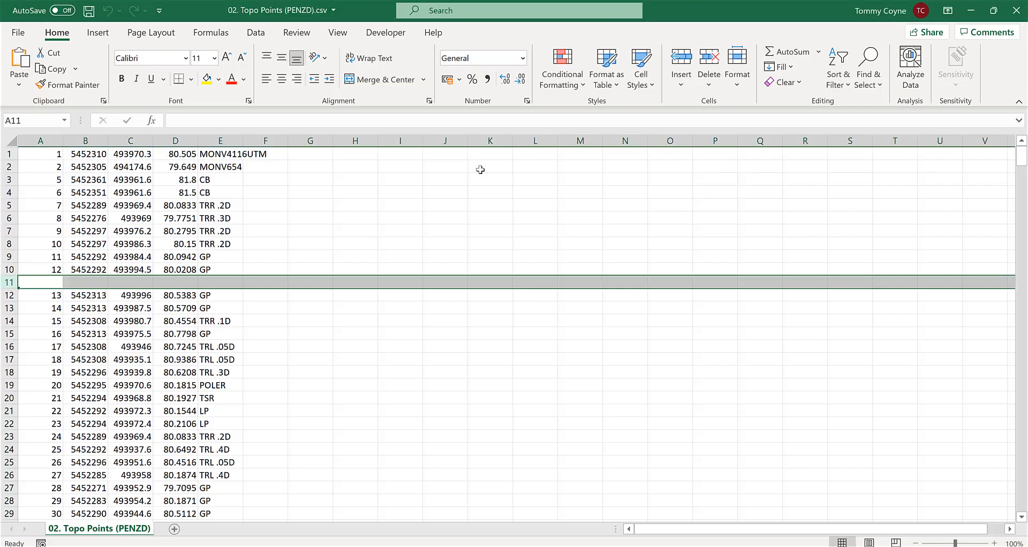
mouse_move(1014, 11)
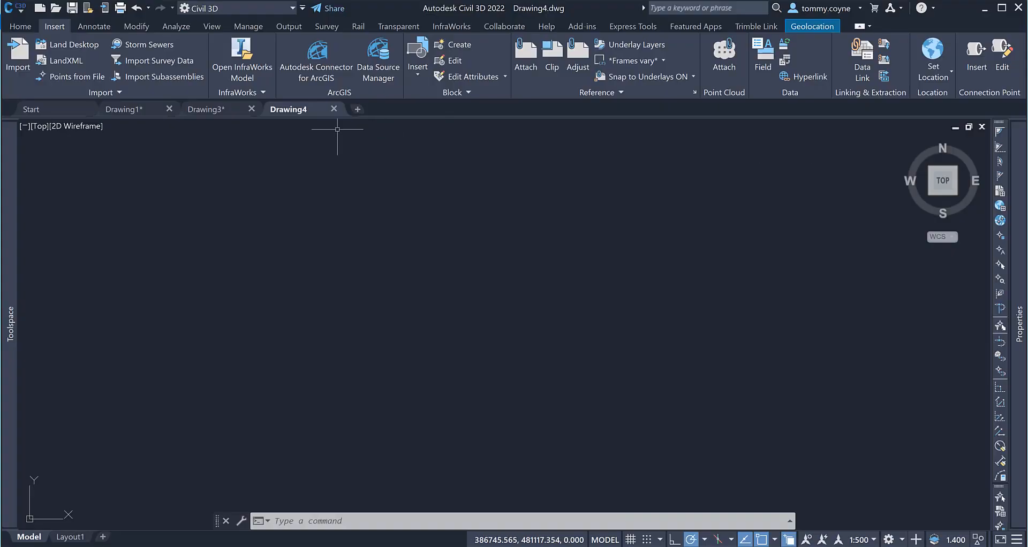
Start Points from File in Drawing4 and add 02. Topo Points (PENZD).csv as the source
left_click(72, 76)
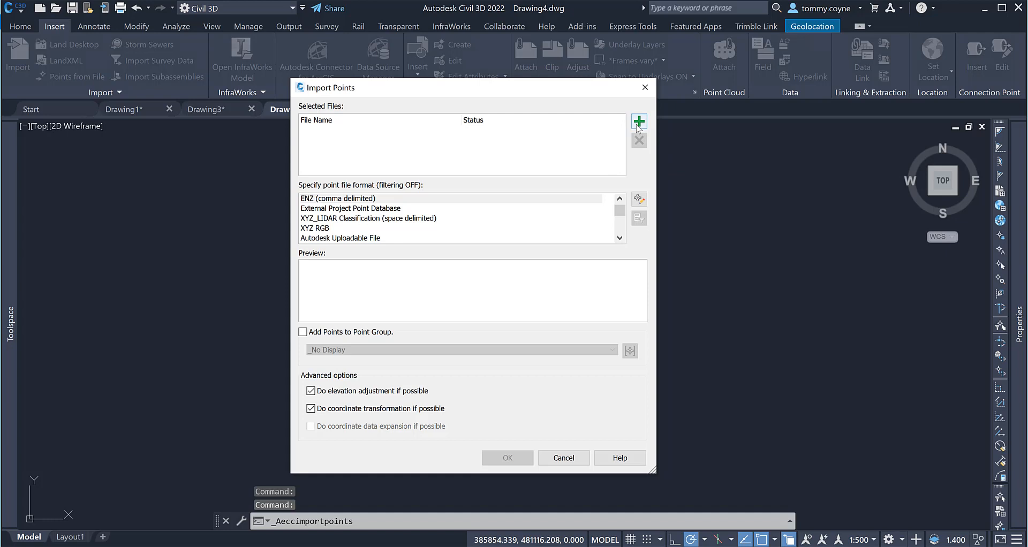
mouse_move(88, 85)
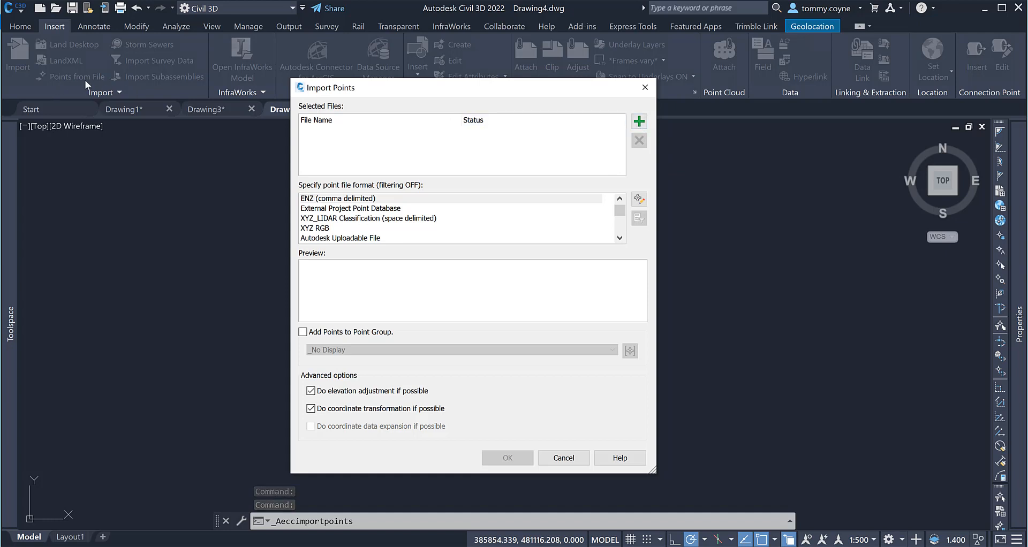
mouse_move(118, 100)
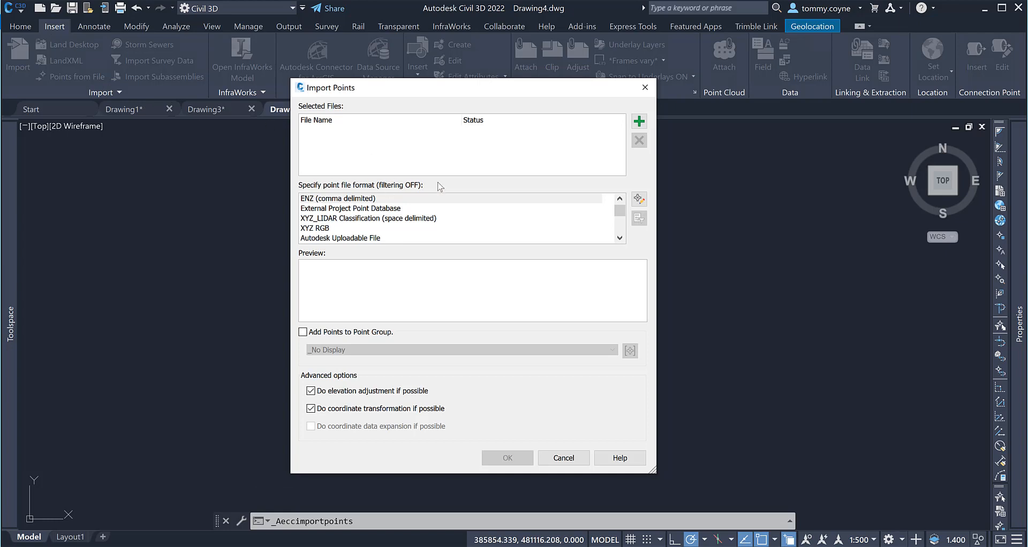
mouse_move(366, 87)
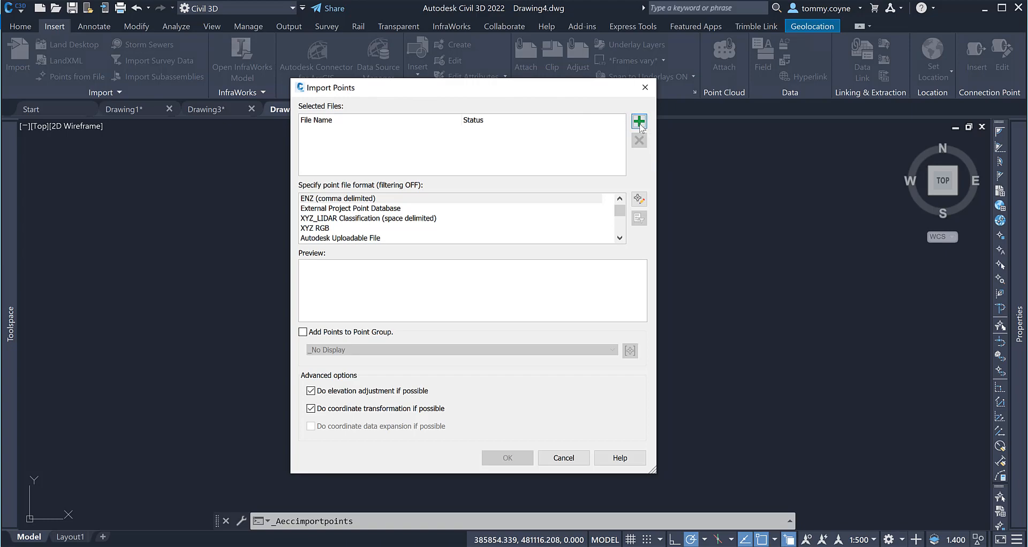
left_click(638, 121)
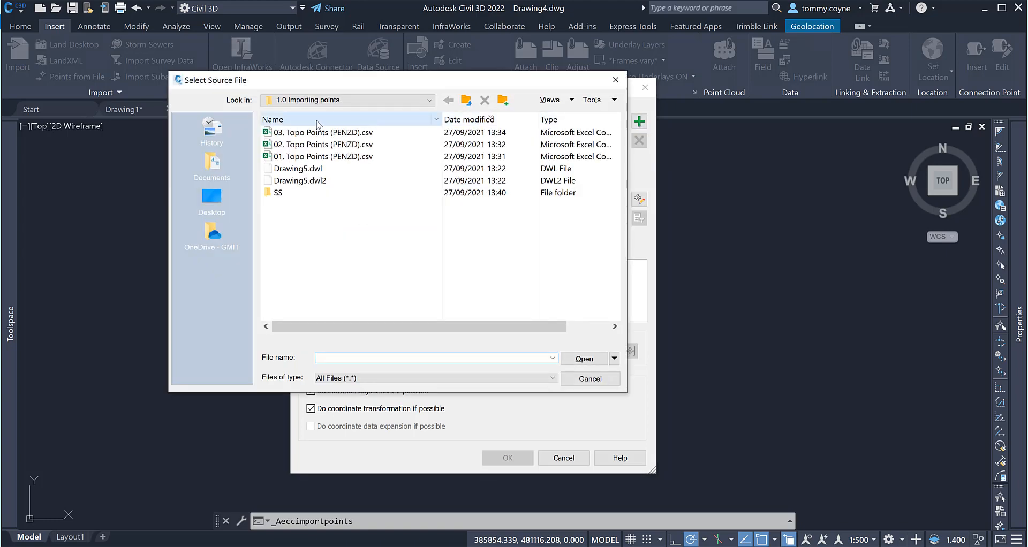
left_click(322, 144)
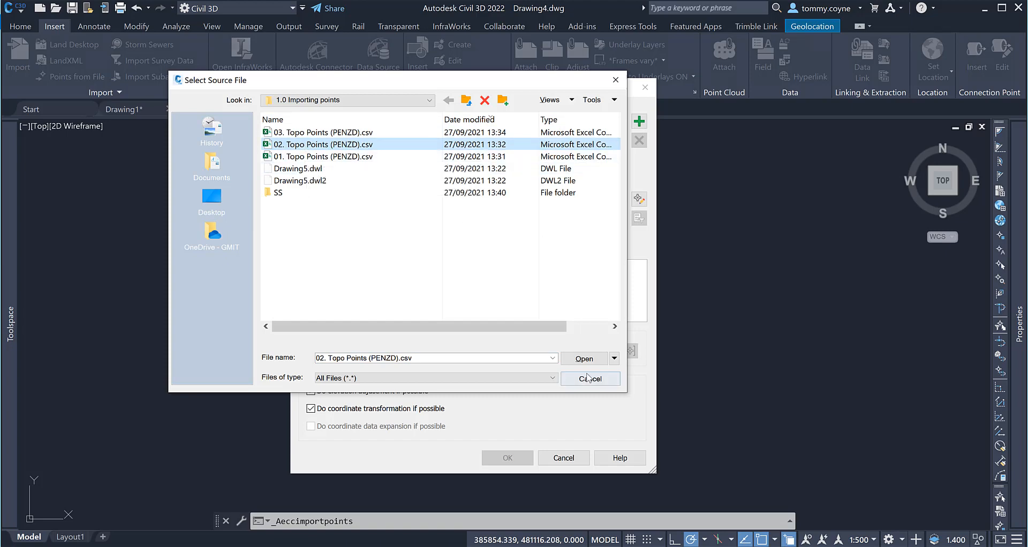
left_click(584, 357)
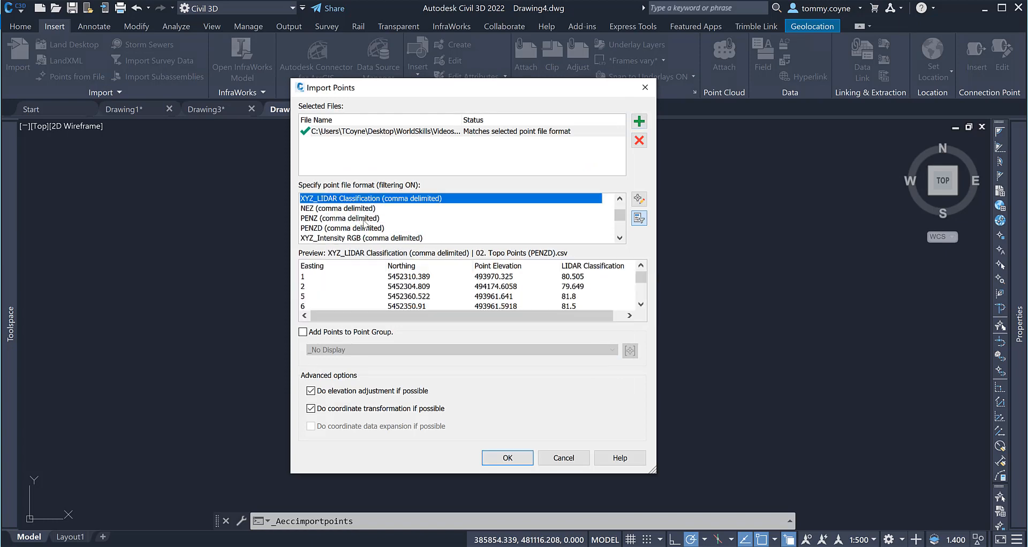
Import the file as PENZD (comma delimited) points, accepting the duplicate point number resolution
left_click(343, 228)
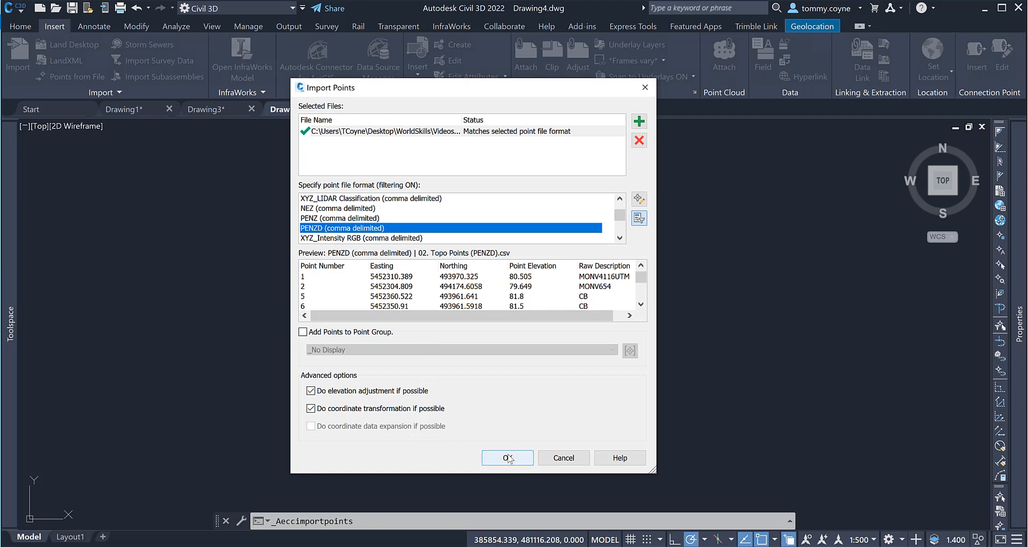
left_click(507, 457)
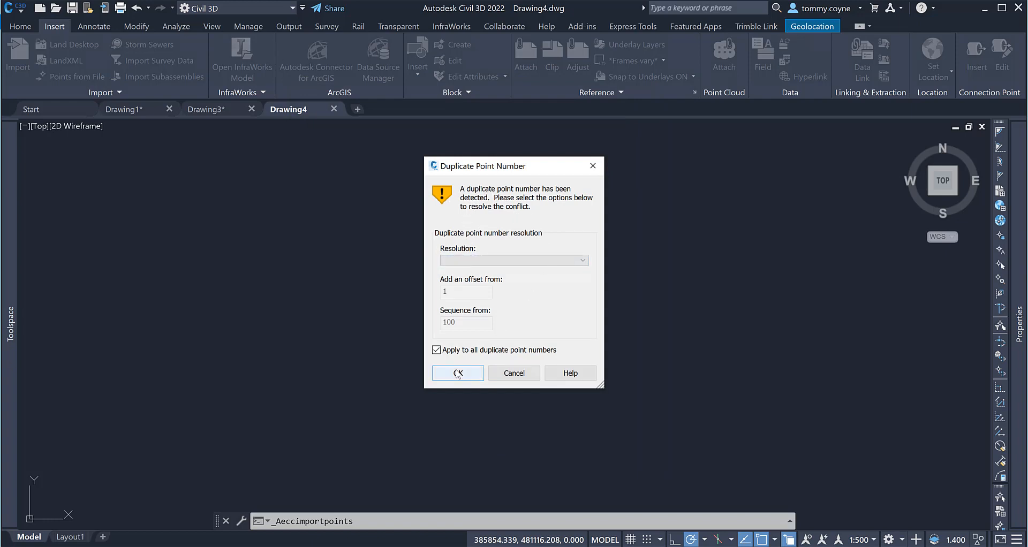
left_click(458, 372)
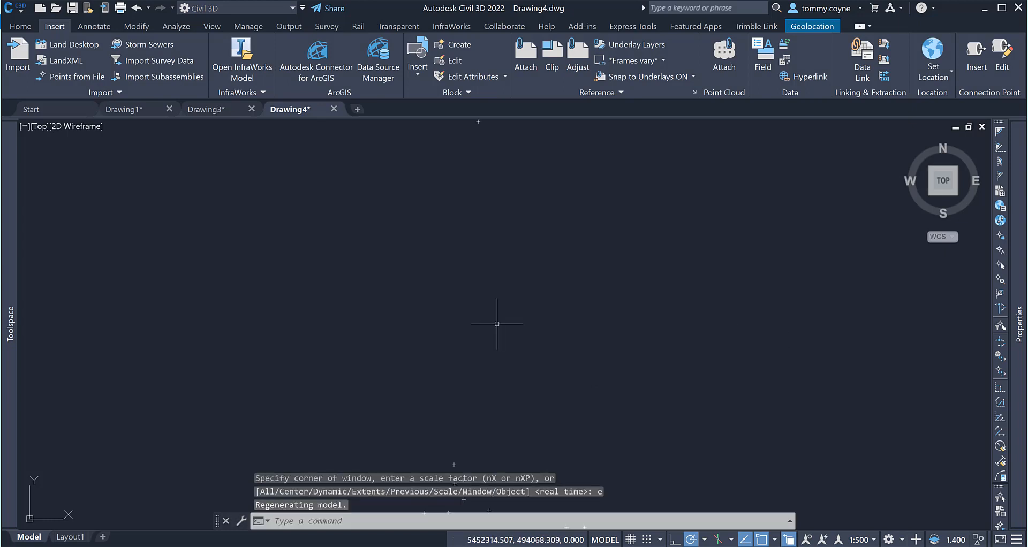
mouse_move(734, 433)
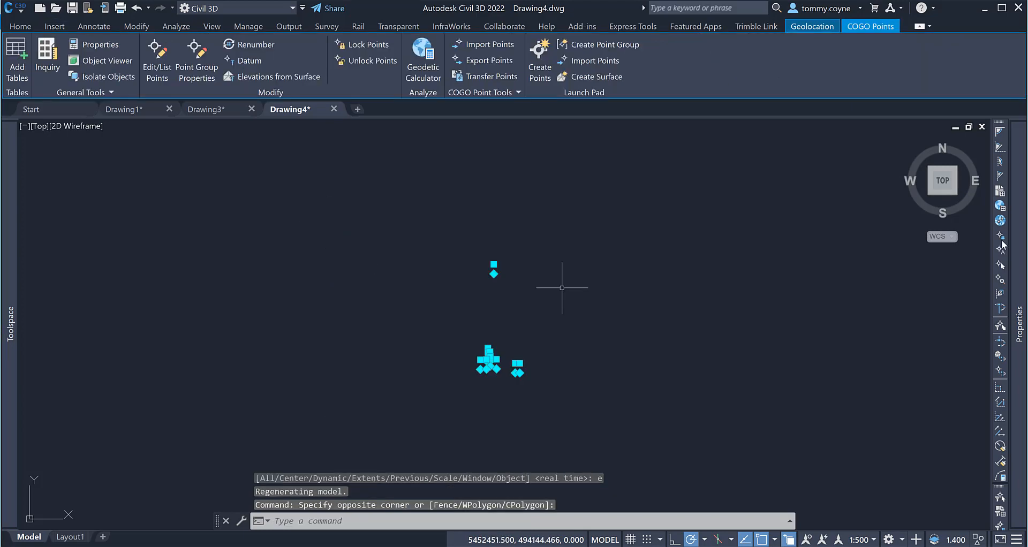
Deselect the imported points and show Drawing4's Points collection in the Prospector tree
left_click(54, 26)
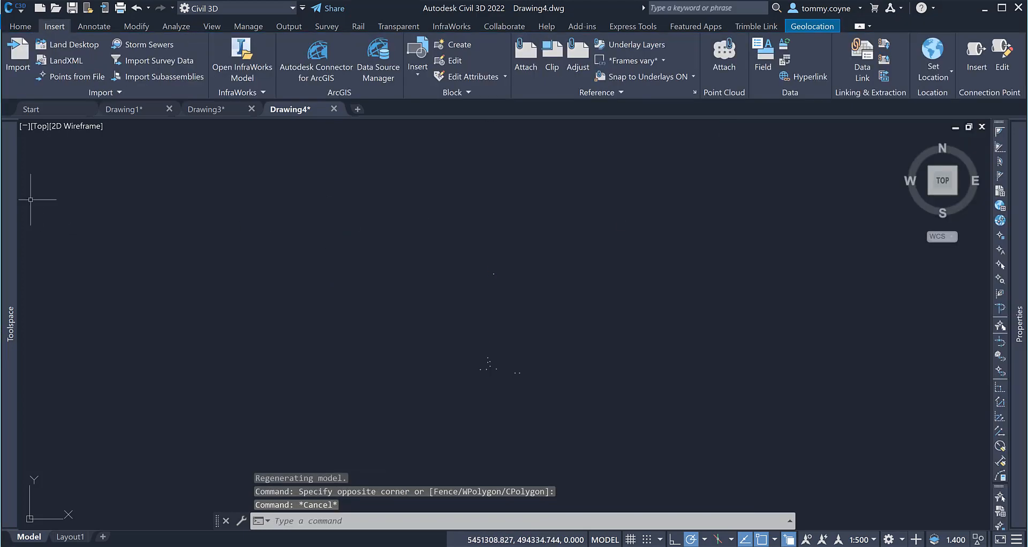
left_click(9, 328)
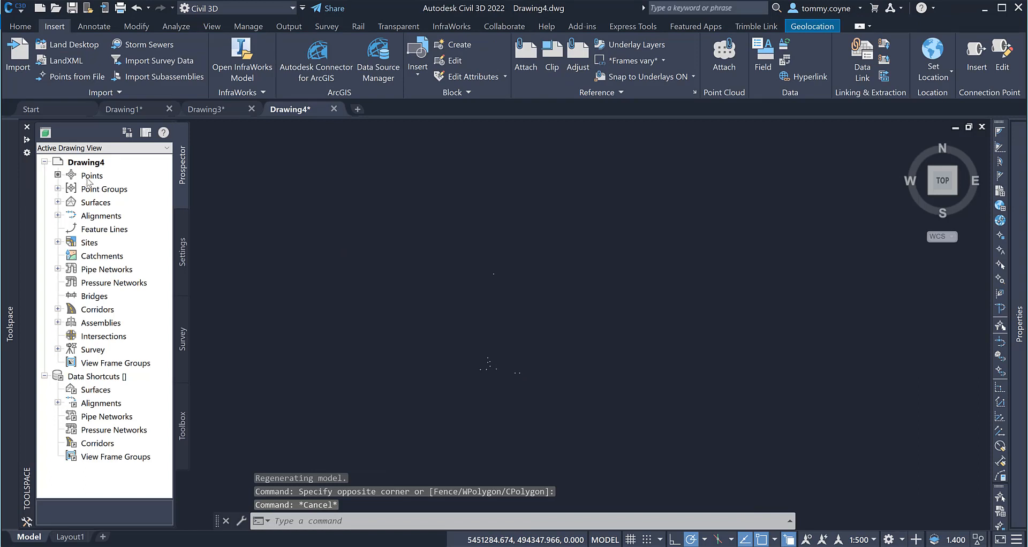
mouse_move(91, 179)
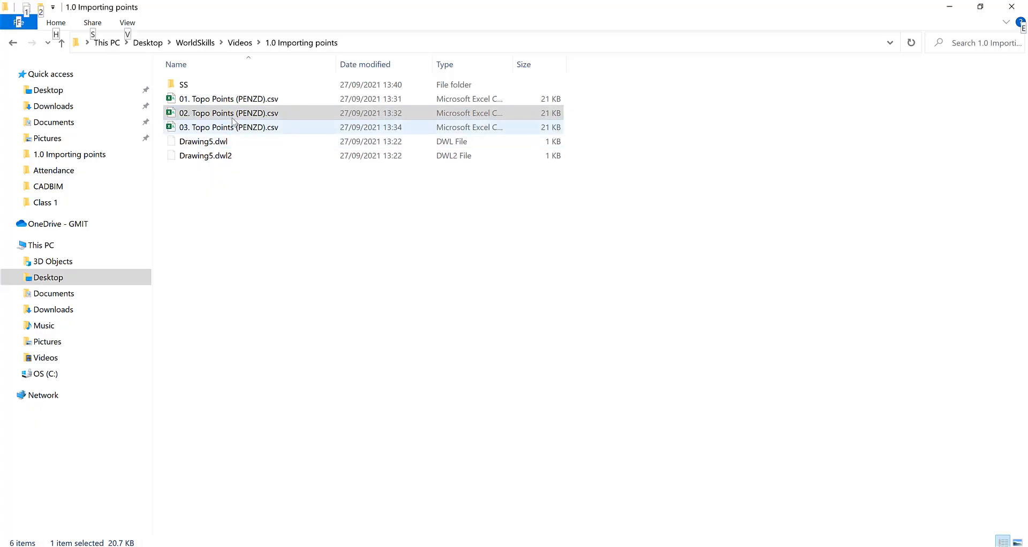
Review 02. Topo Points (PENZD).csv in Excel, highlighting the blank row 11 between points 12 and 13
double_click(227, 112)
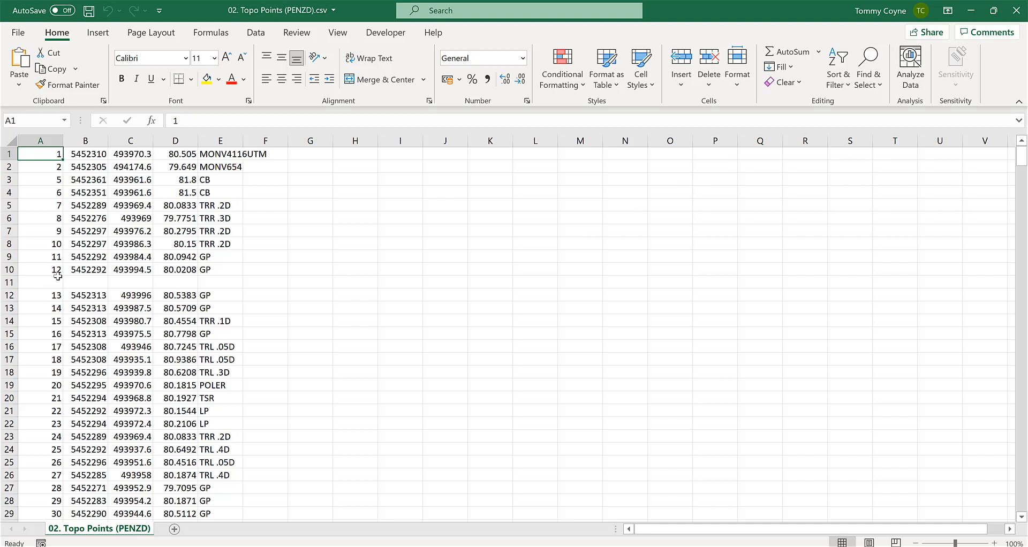
left_click_drag(40, 153, 39, 270)
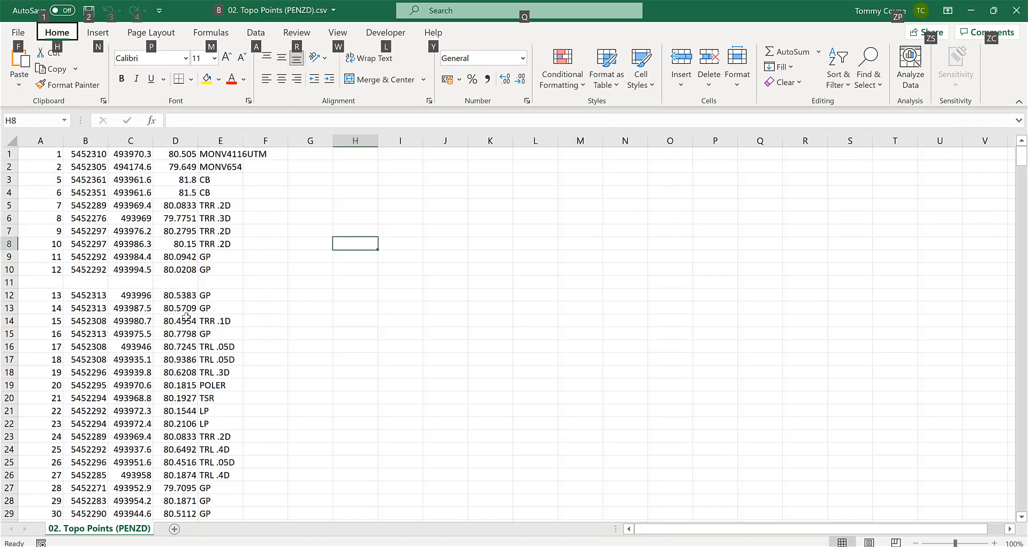
scroll("down", 3)
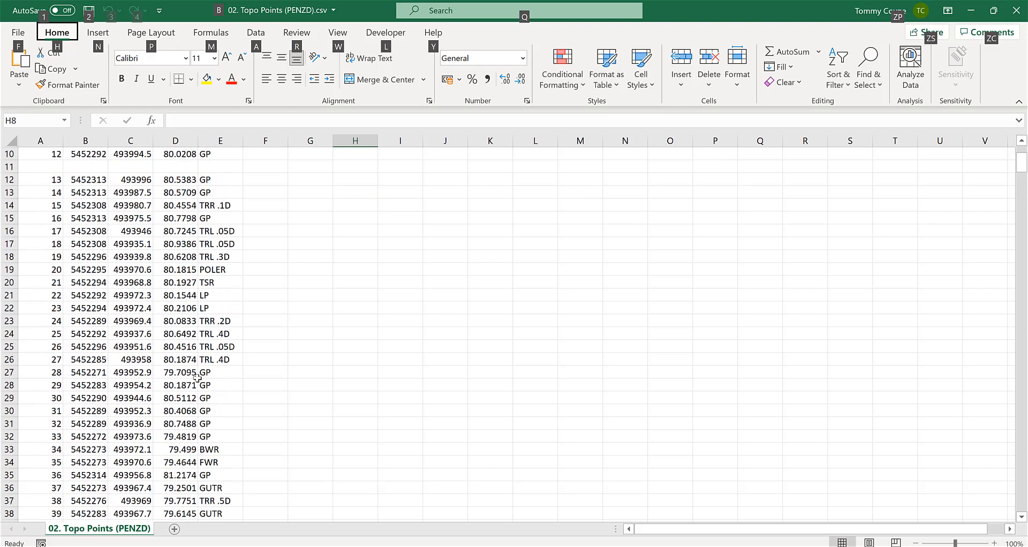
scroll("up", 3)
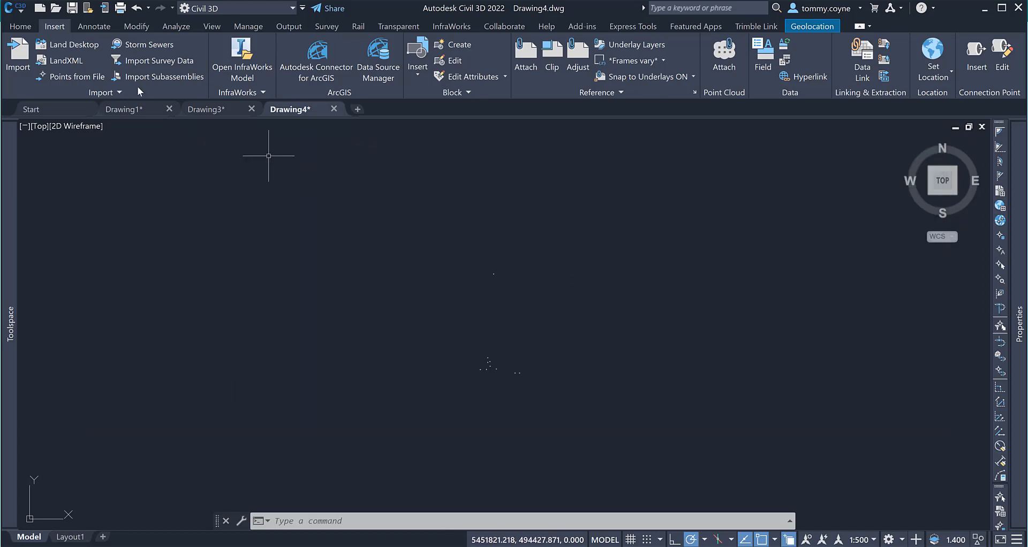
Create new Drawing5 from the _Autodesk Civil 3D 2022 UKIE.dwt template
left_click(16, 9)
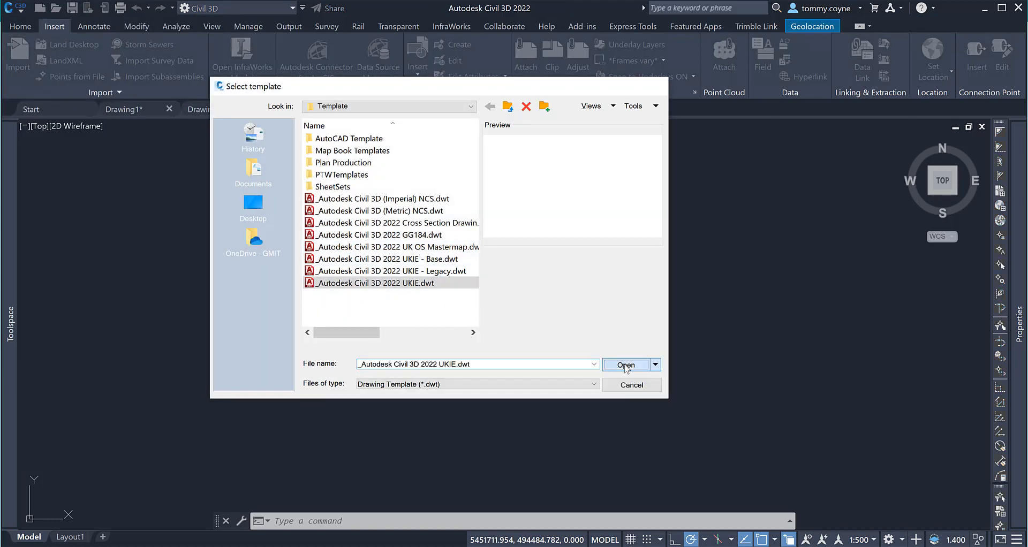
left_click(625, 364)
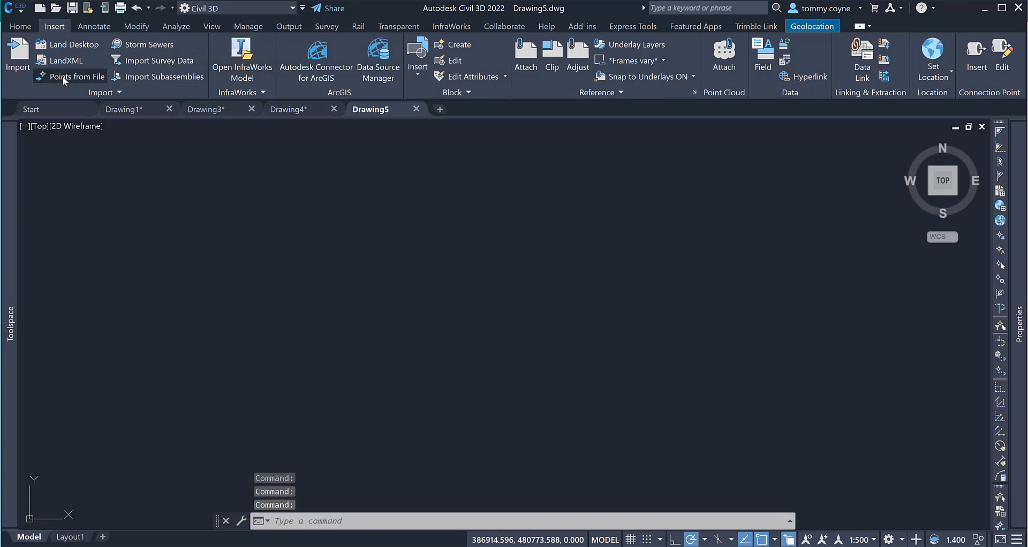
Start Points from File and select 03. Topo Points (PENZD).csv as the source file
left_click(75, 76)
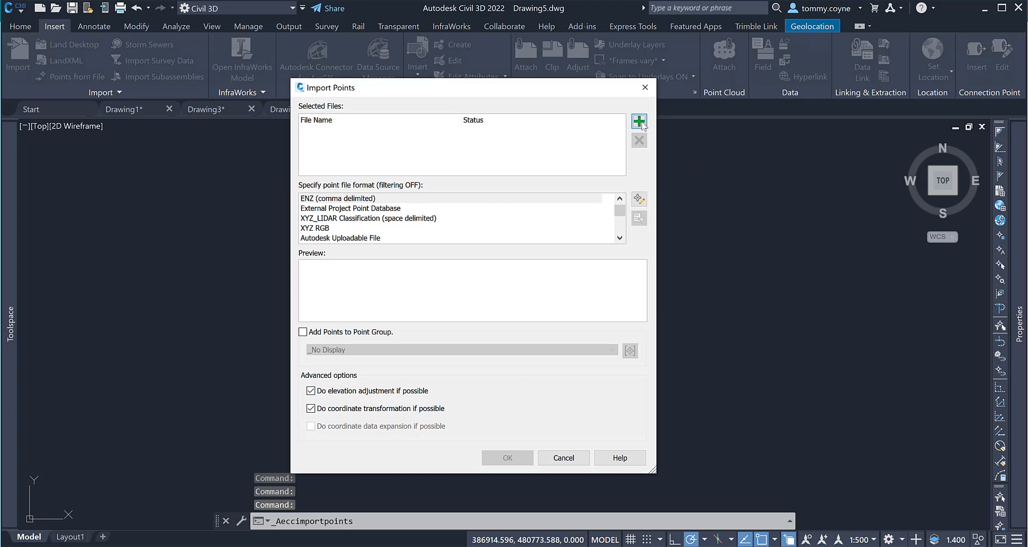
left_click(638, 121)
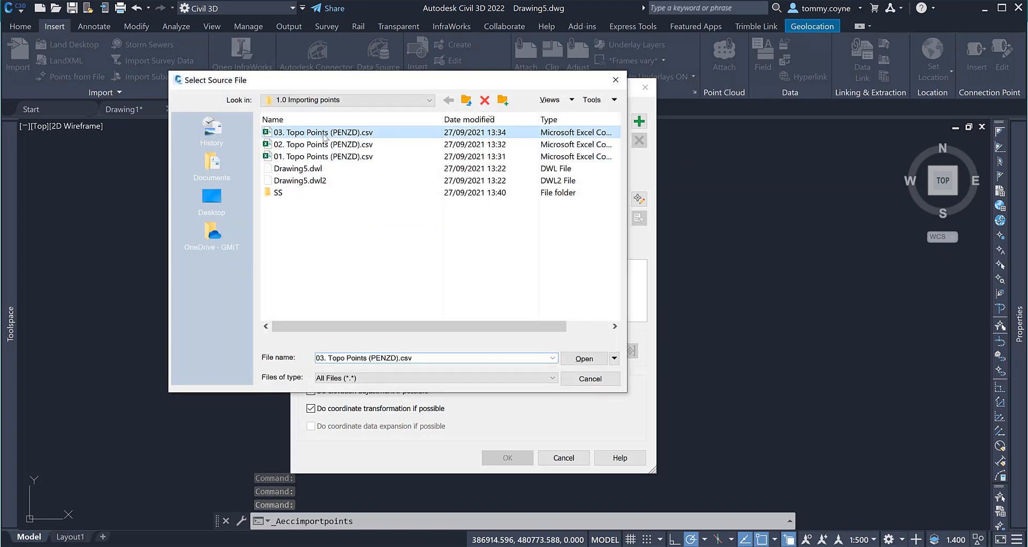
left_click(584, 358)
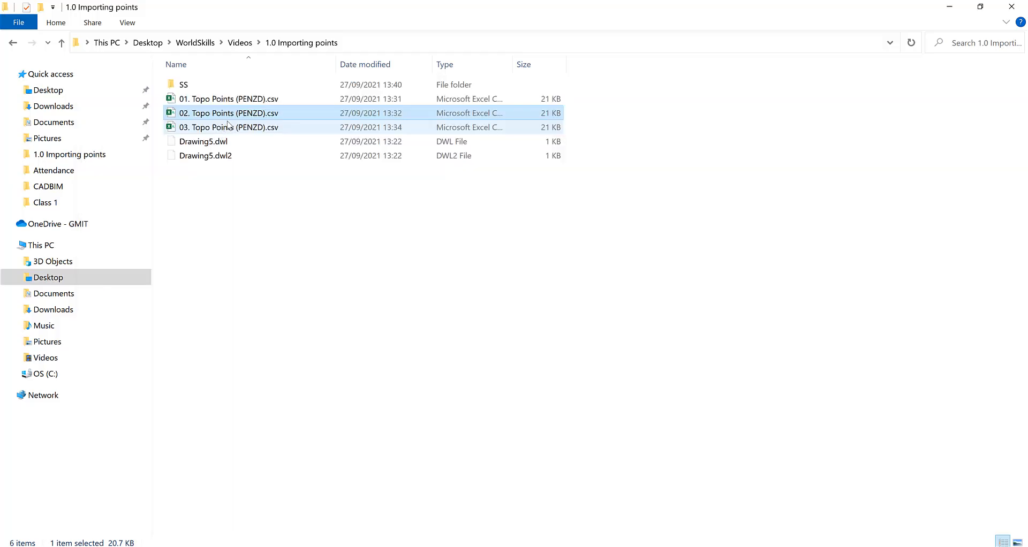
Examine 03. Topo Points (PENZD).csv in Excel, checking cells under the header and row 1's options
double_click(228, 112)
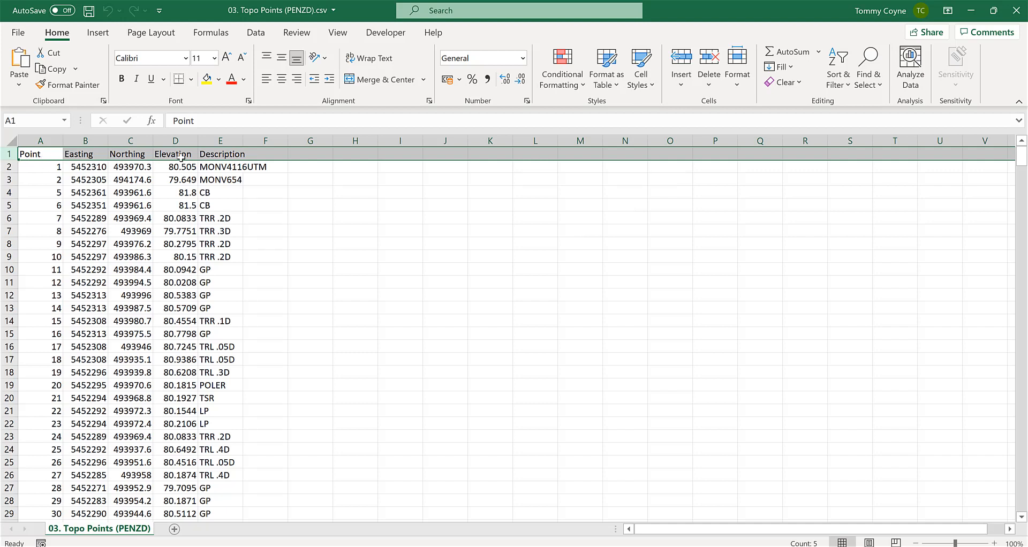
left_click(39, 167)
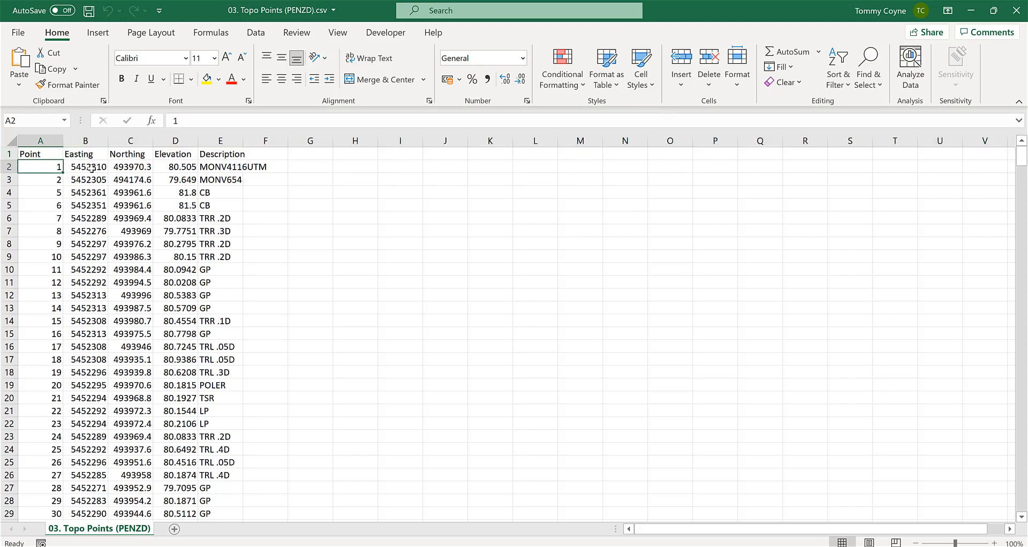
left_click(265, 166)
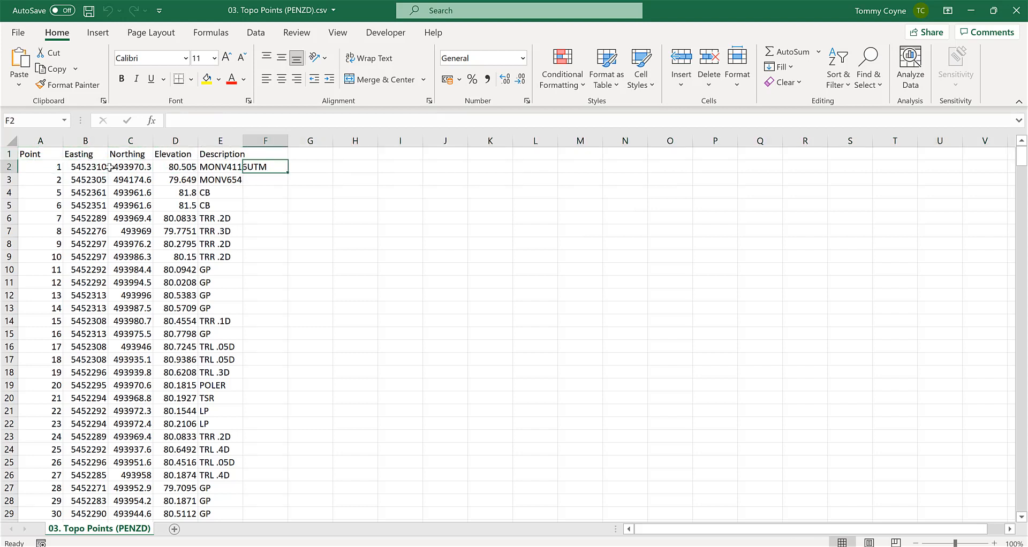
right_click(8, 153)
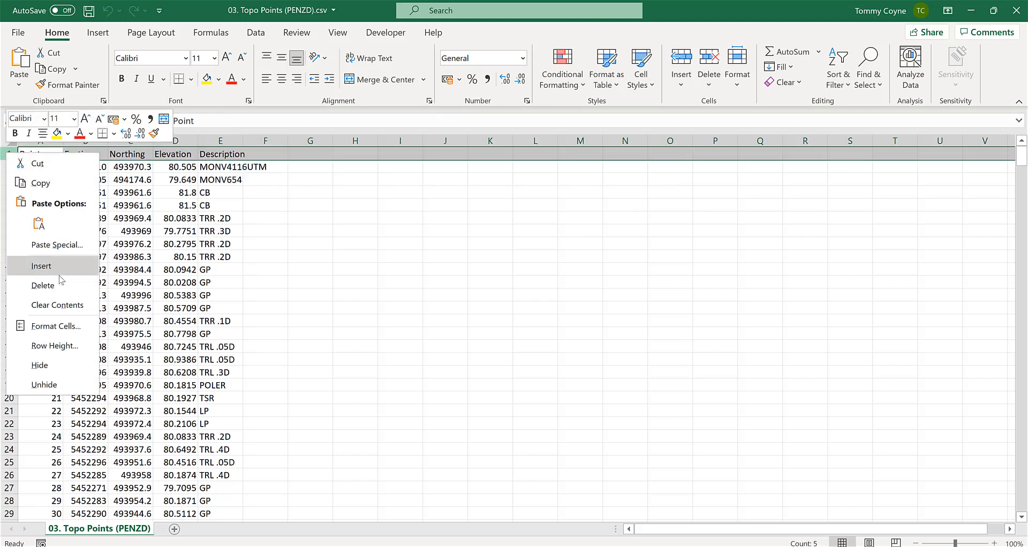